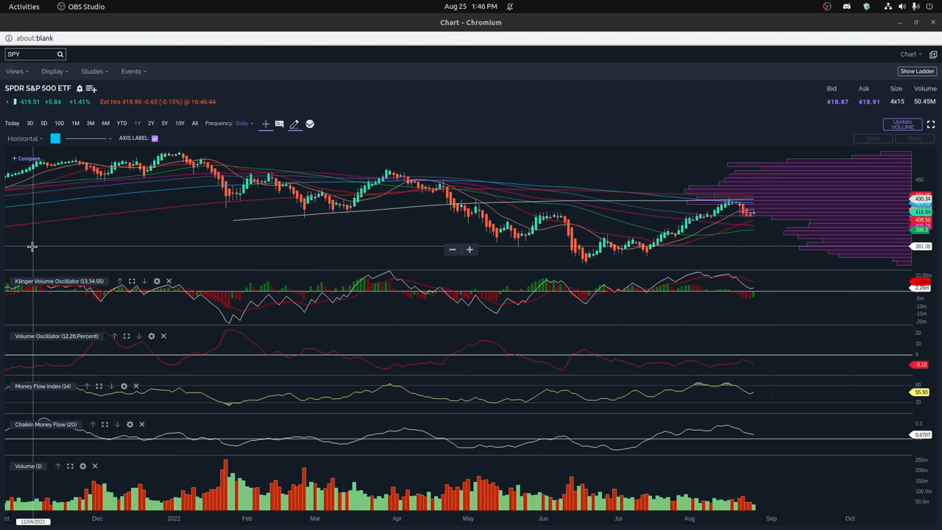
mouse_move(55, 315)
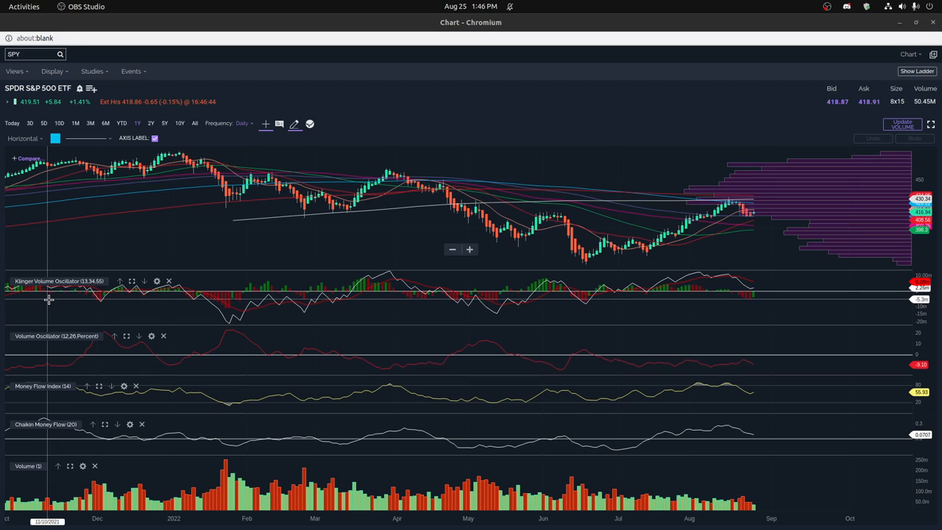
mouse_move(49, 309)
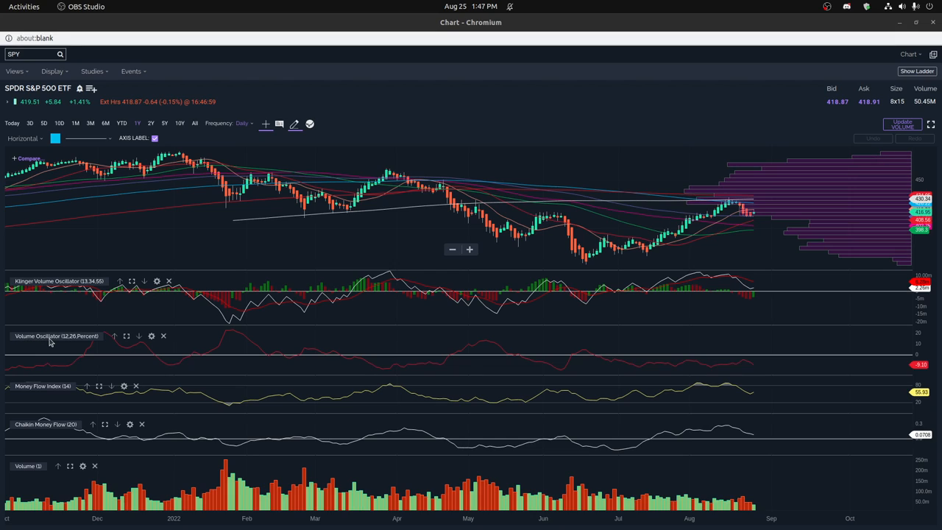
mouse_move(47, 401)
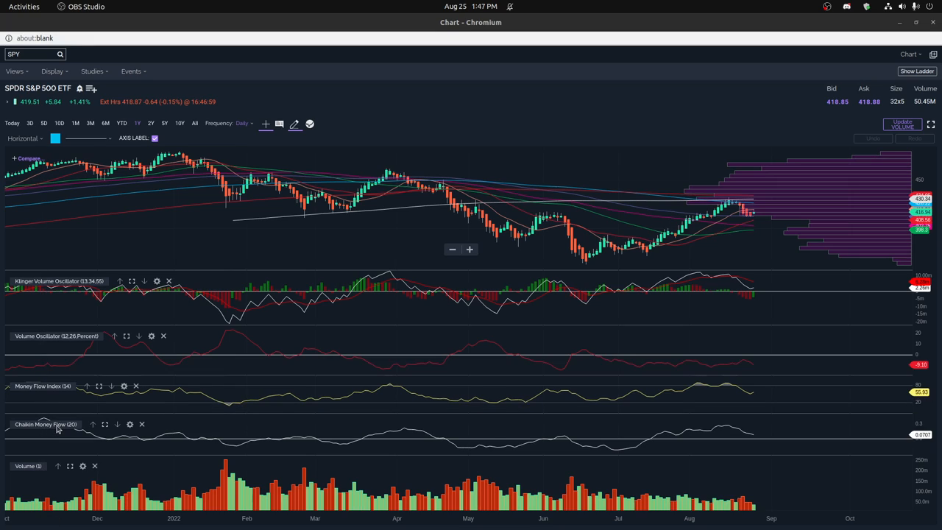
mouse_move(98, 284)
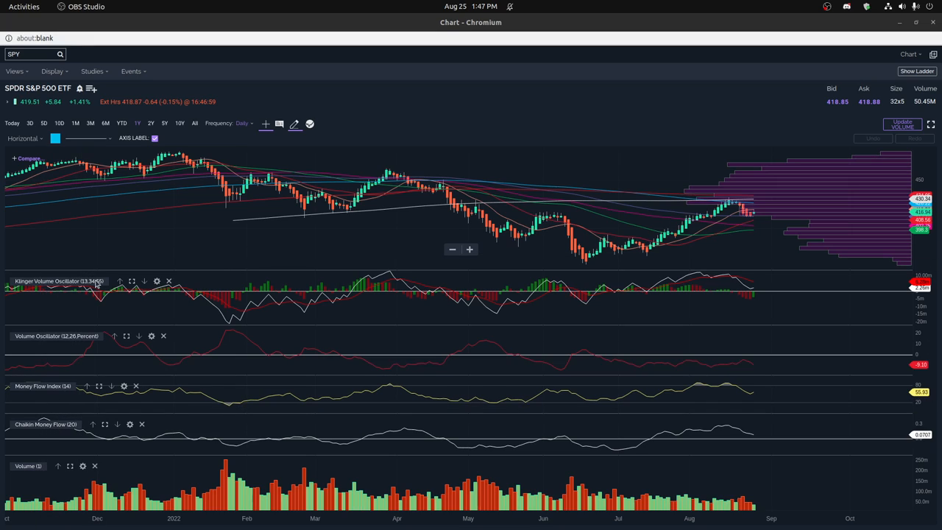
mouse_move(131, 281)
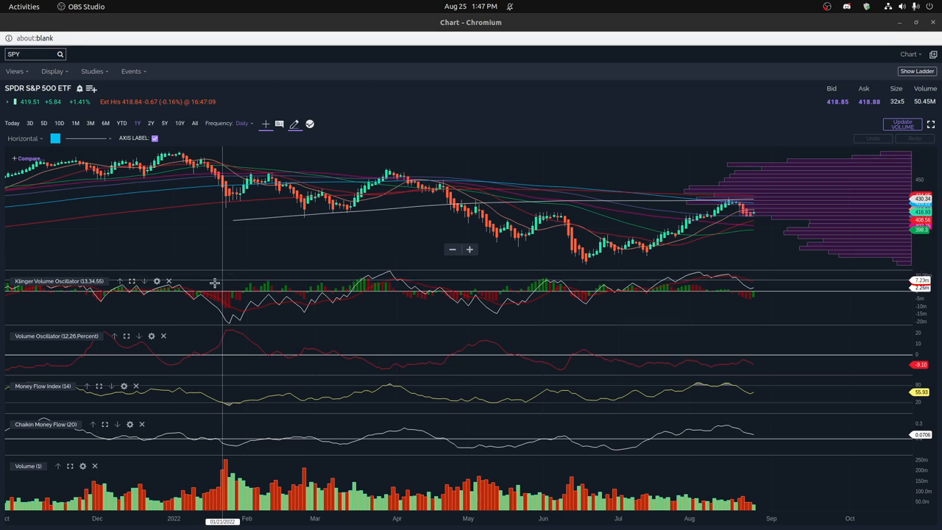
mouse_move(128, 340)
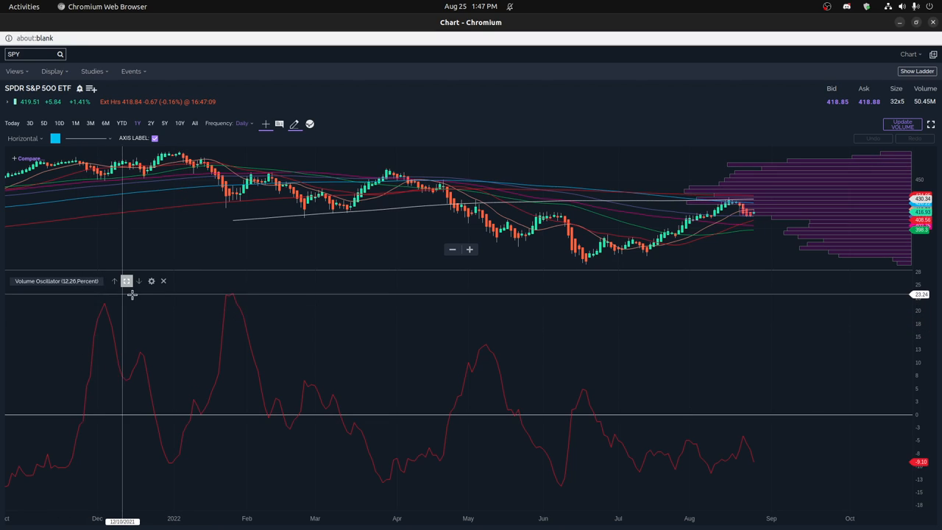
- Open the Volume Oscillator settings showing 12 and 26 cycles in Percent mode
left_click(151, 281)
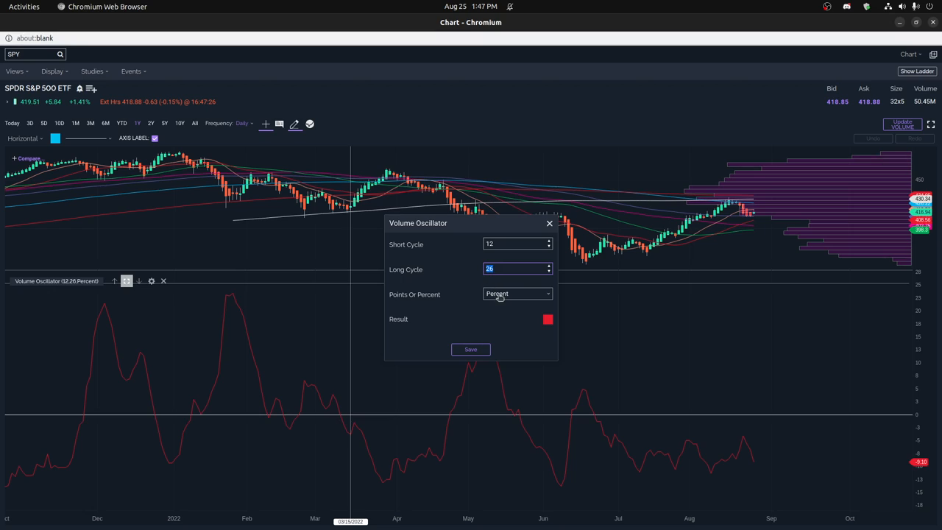
mouse_move(541, 232)
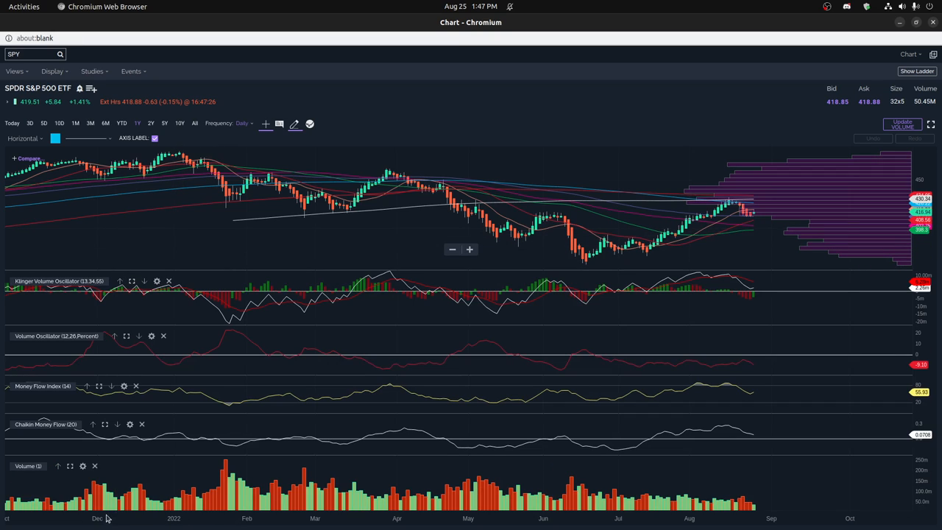
mouse_move(134, 499)
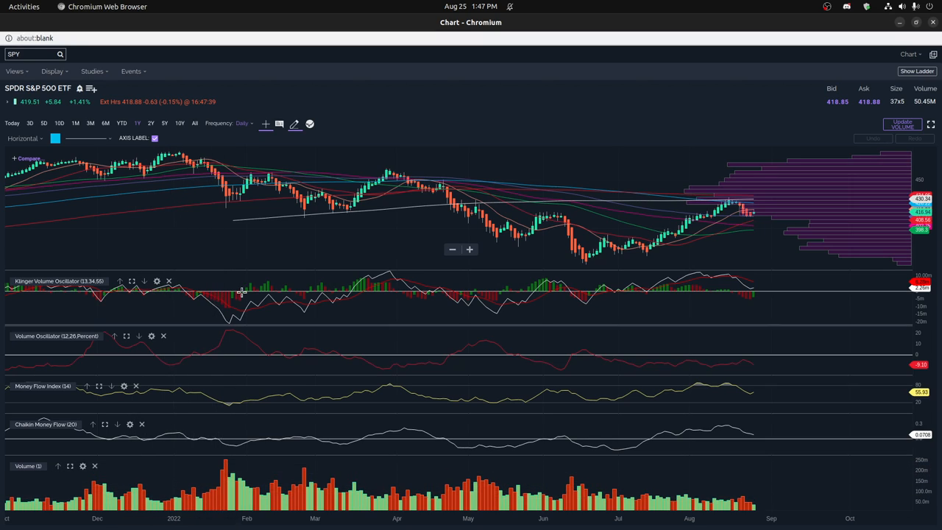
mouse_move(228, 328)
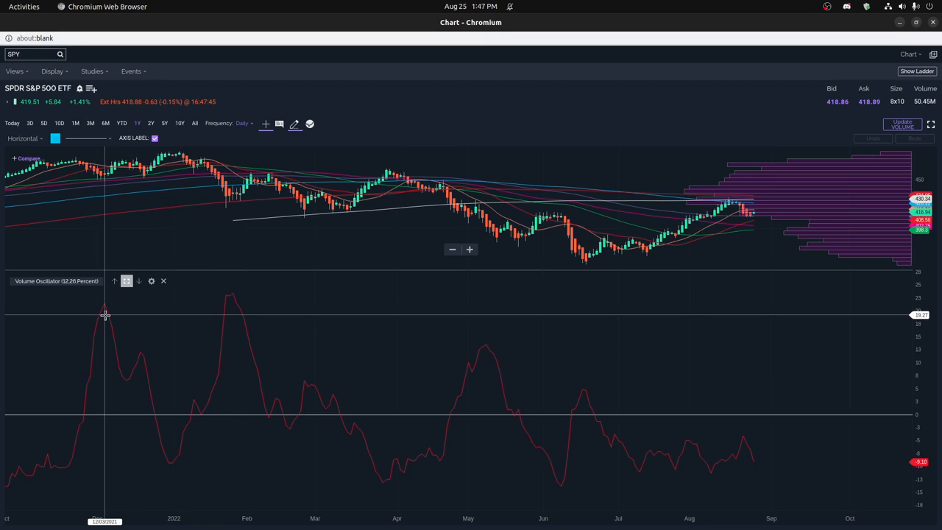
mouse_move(491, 332)
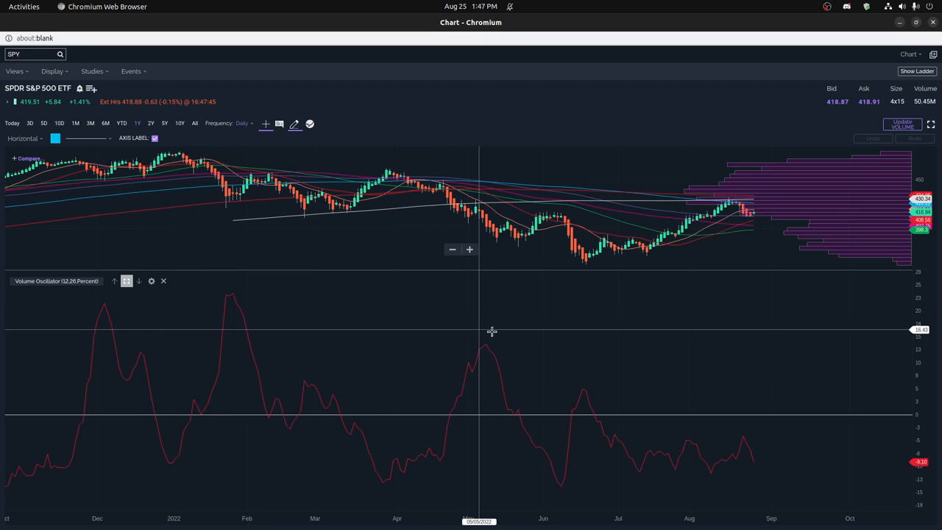
mouse_move(260, 316)
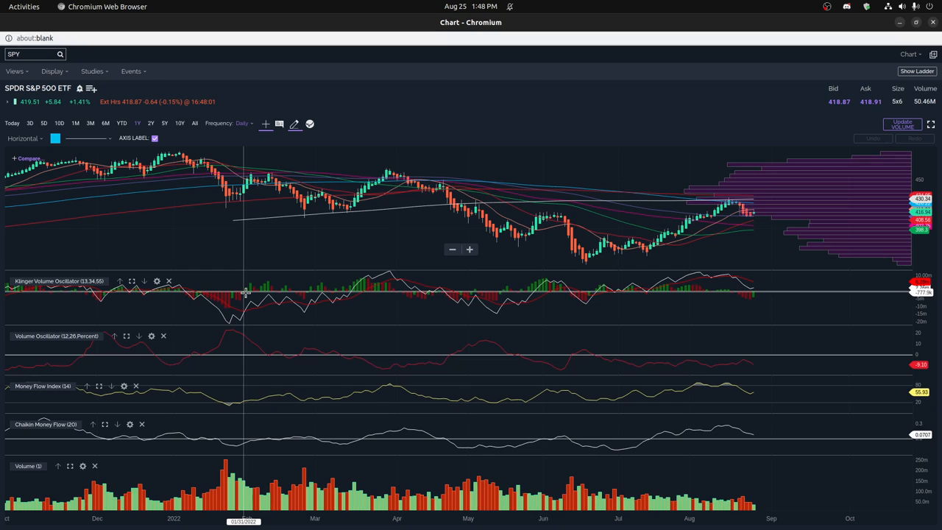
mouse_move(372, 367)
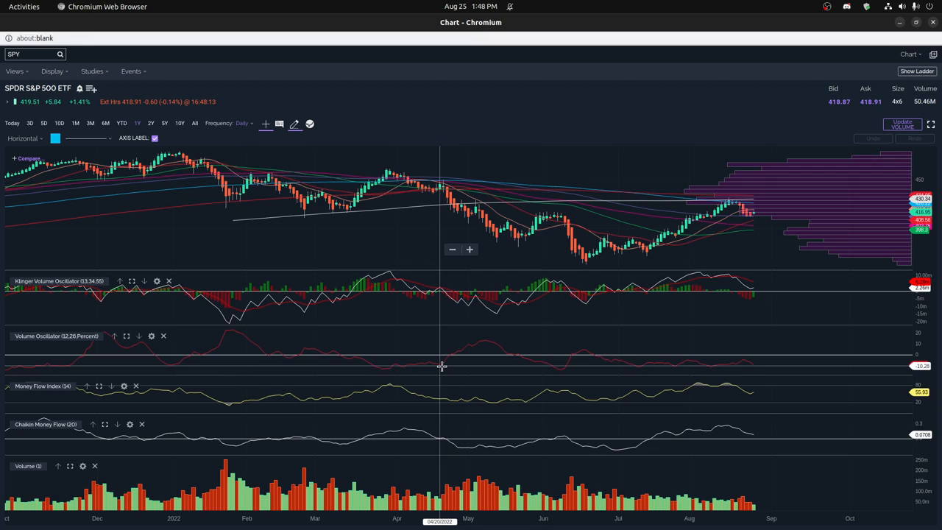
mouse_move(413, 361)
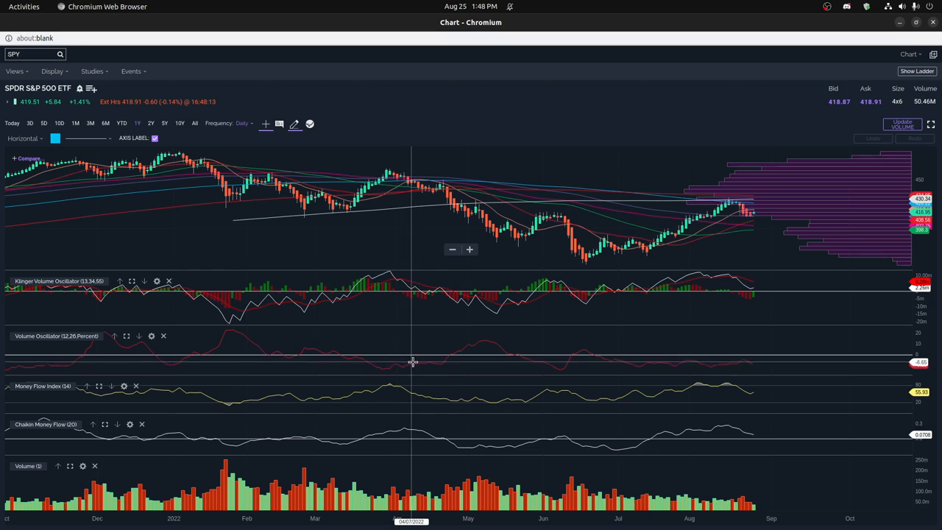
mouse_move(368, 358)
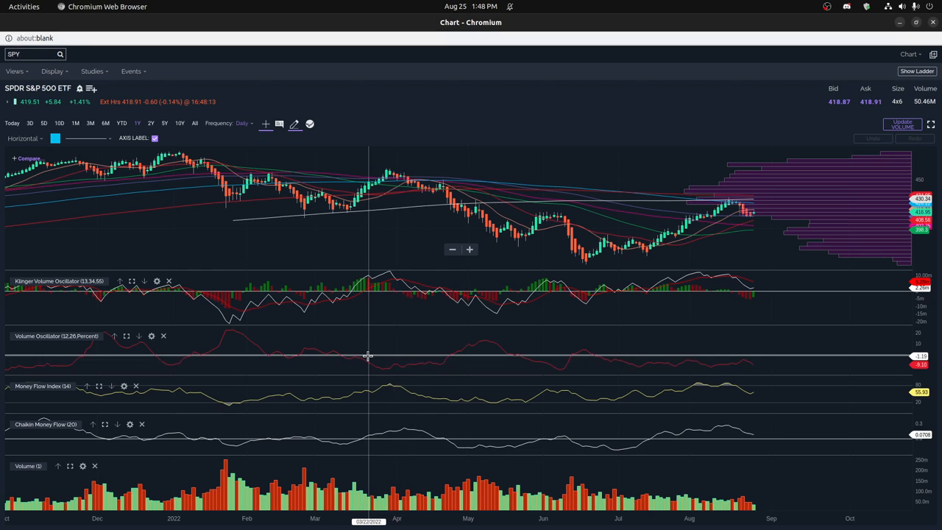
mouse_move(298, 344)
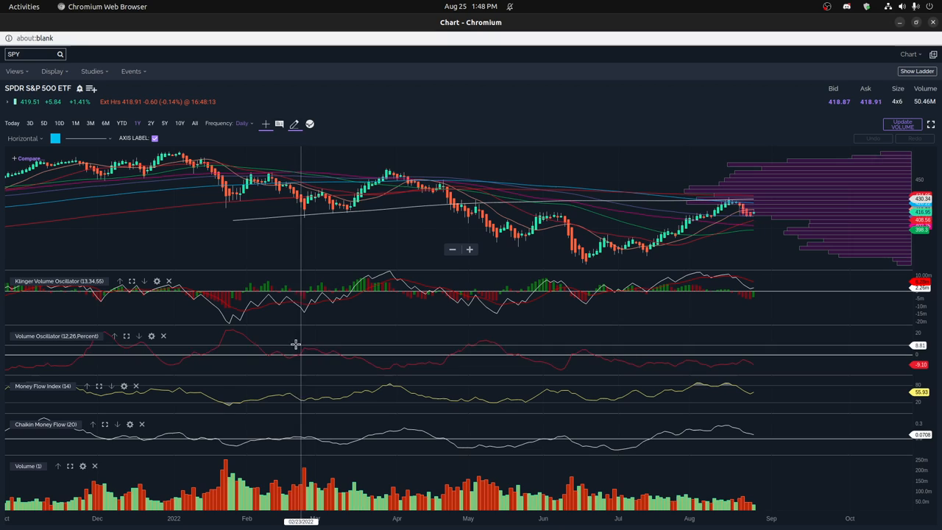
mouse_move(229, 307)
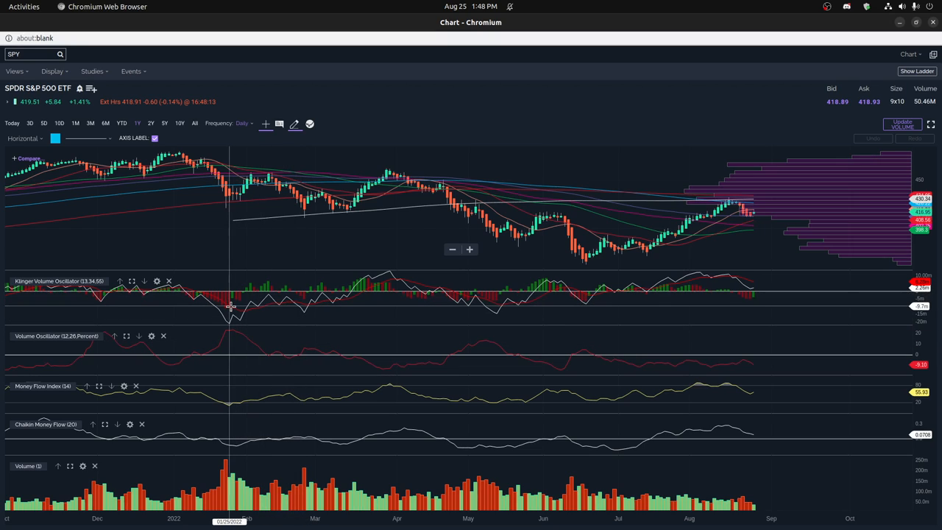
mouse_move(230, 317)
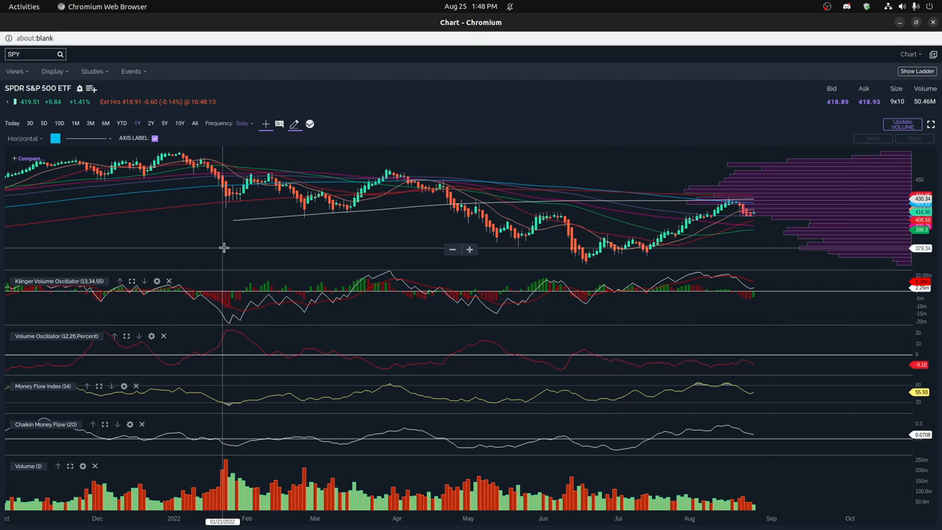
mouse_move(232, 245)
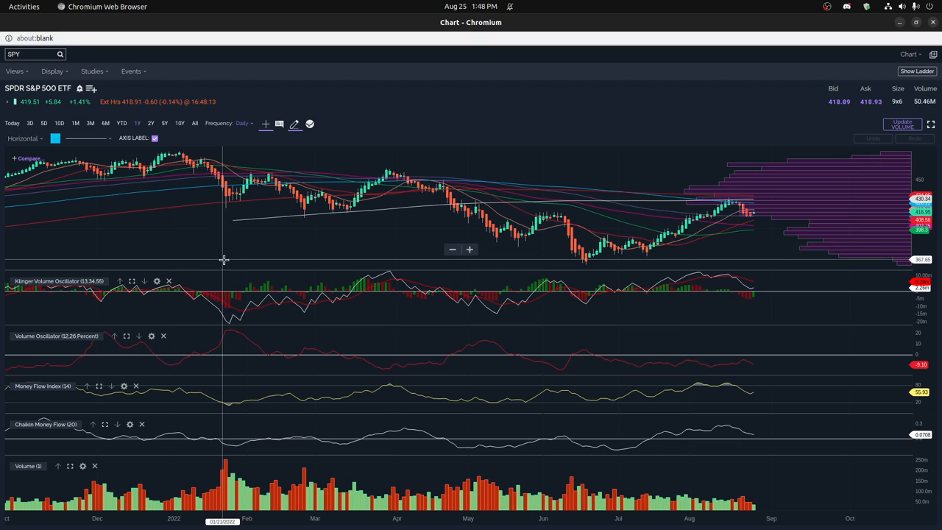
mouse_move(229, 262)
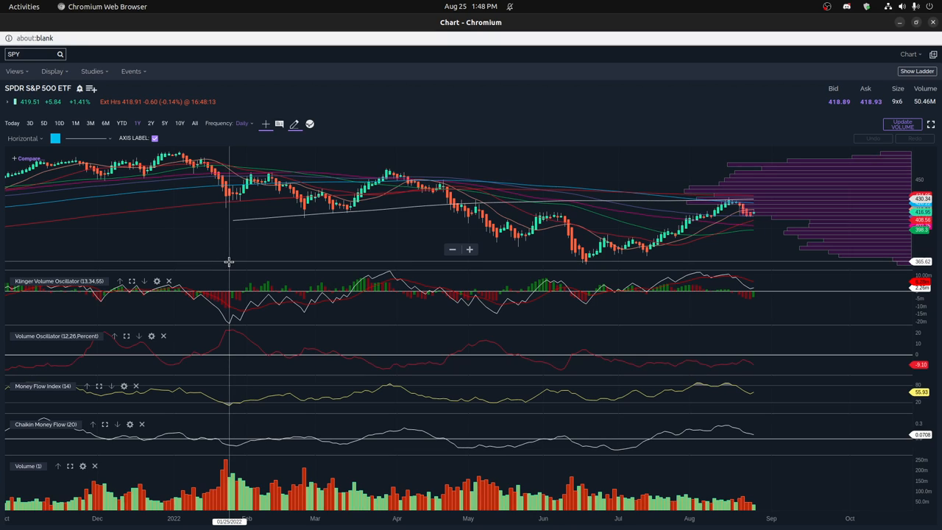
mouse_move(223, 490)
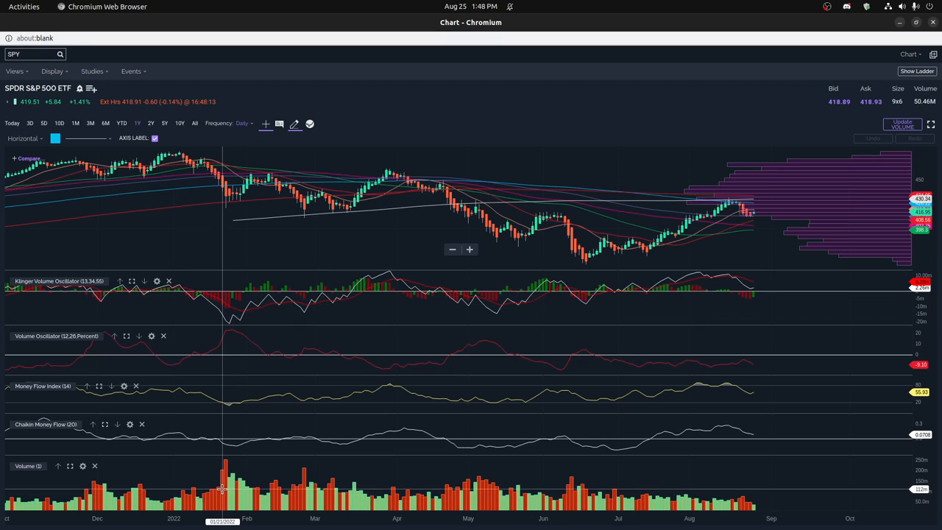
mouse_move(228, 317)
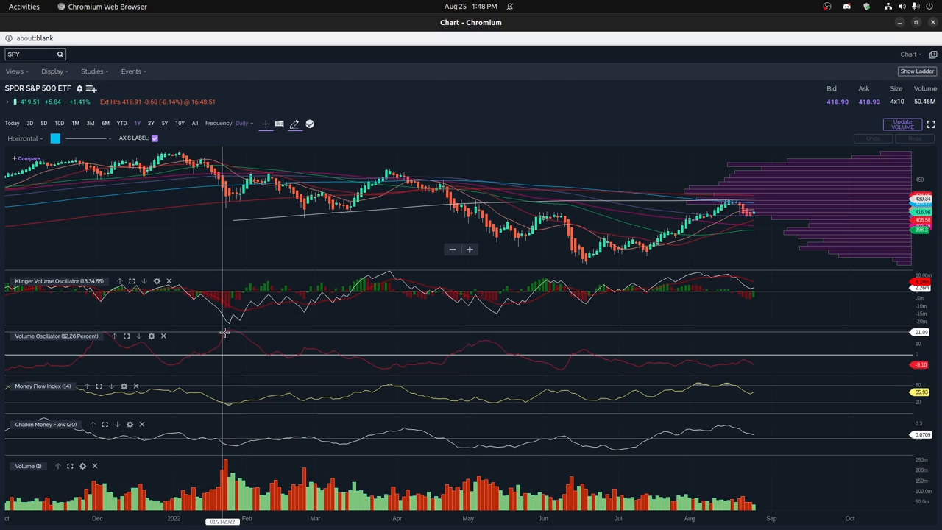
mouse_move(231, 330)
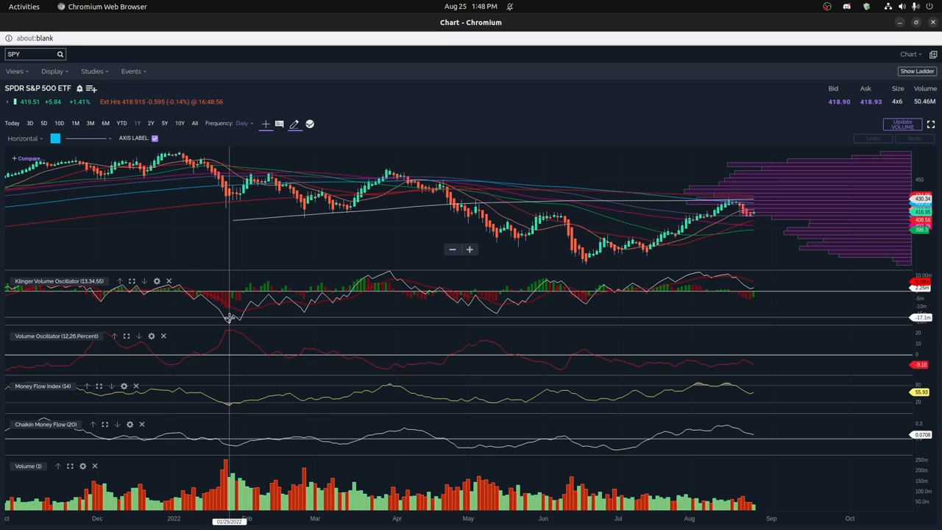
mouse_move(208, 302)
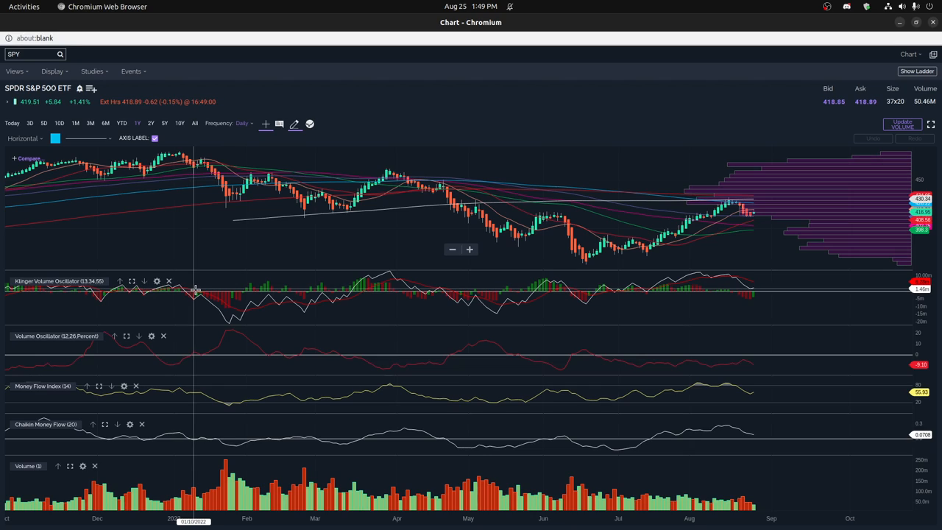
mouse_move(188, 293)
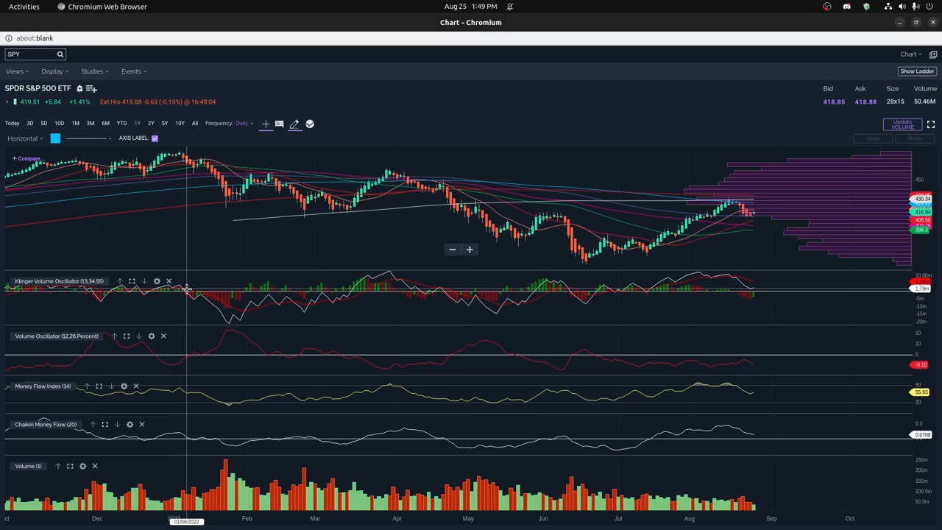
mouse_move(230, 319)
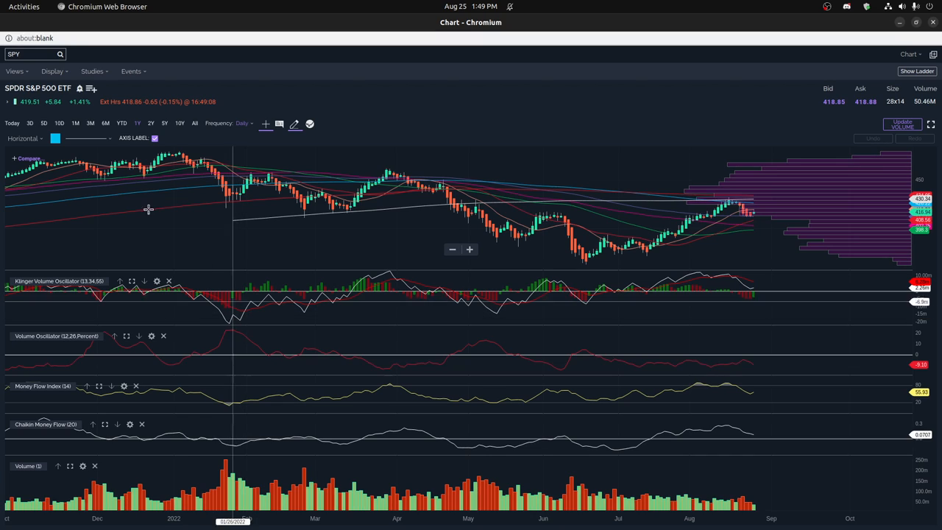
mouse_move(235, 195)
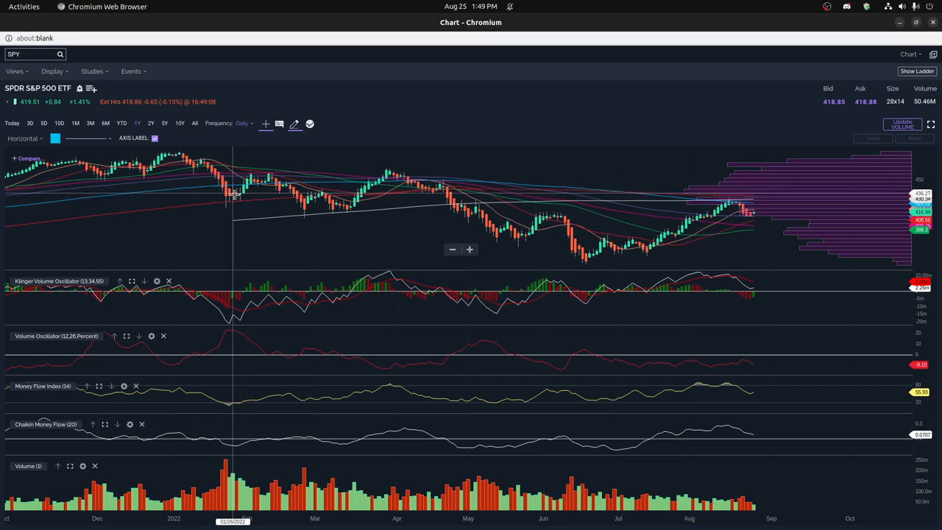
left_click(92, 71)
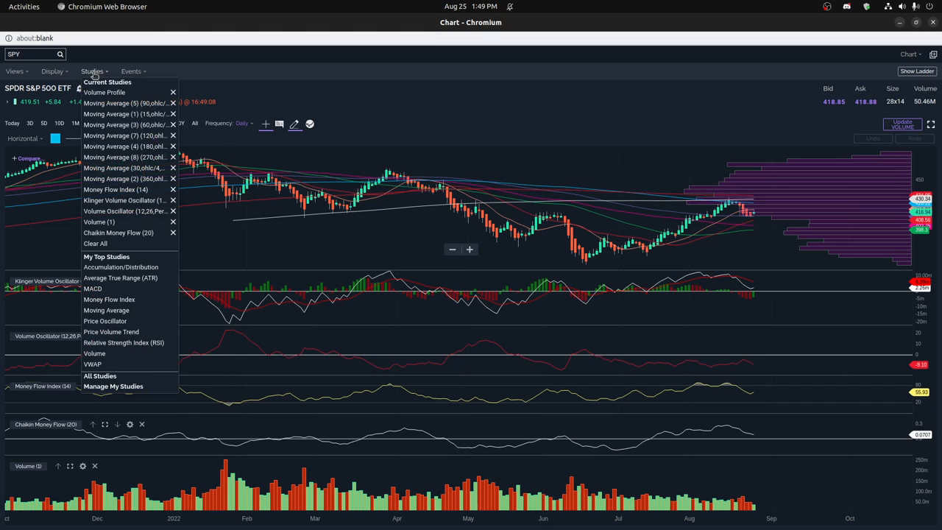
left_click(53, 70)
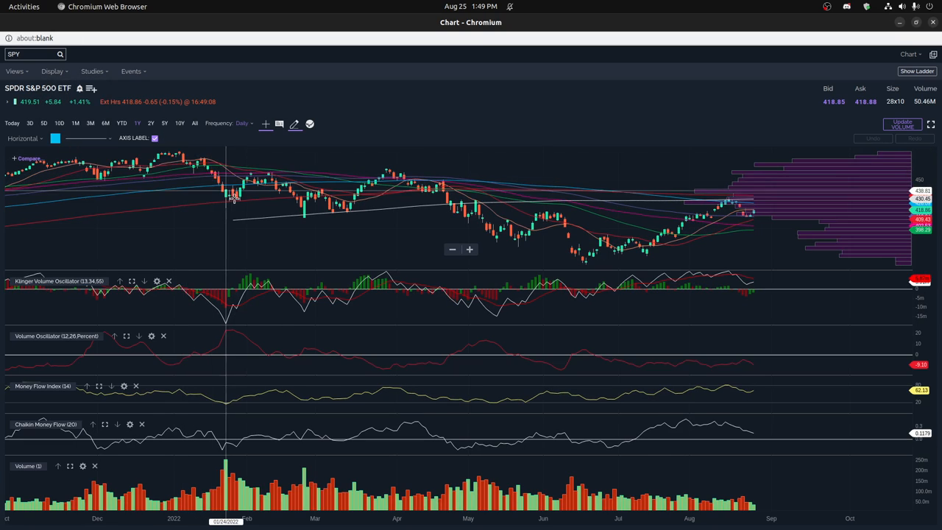
left_click(52, 71)
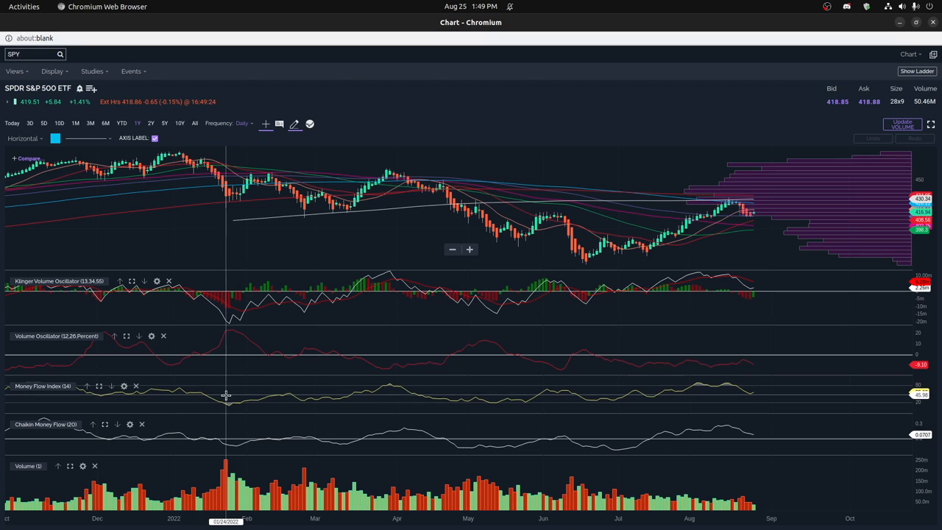
mouse_move(196, 440)
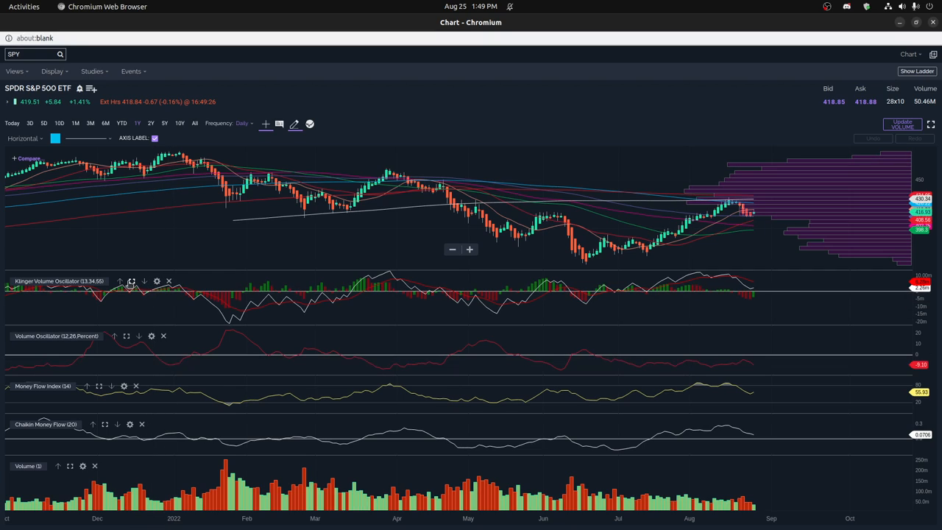
- Maximize the Klinger Volume Oscillator panel beneath the weekly SPY chart
left_click(131, 281)
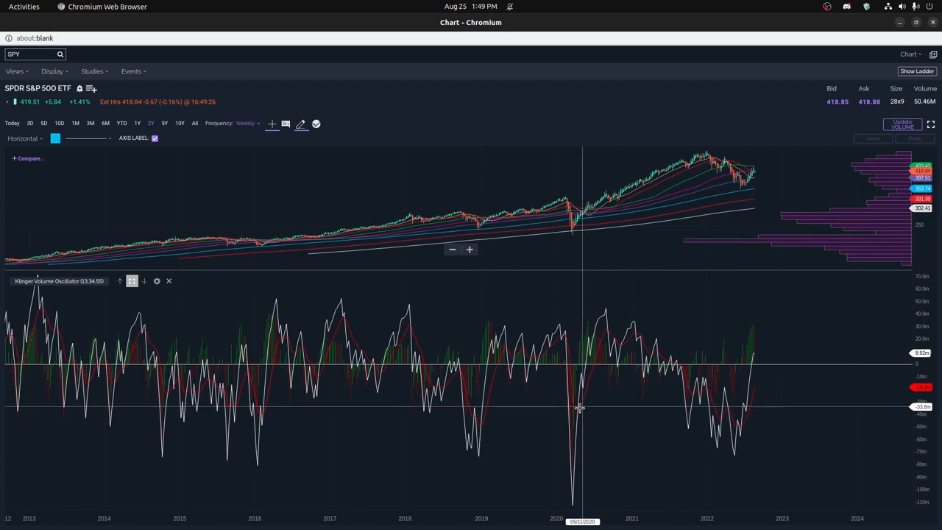
mouse_move(574, 410)
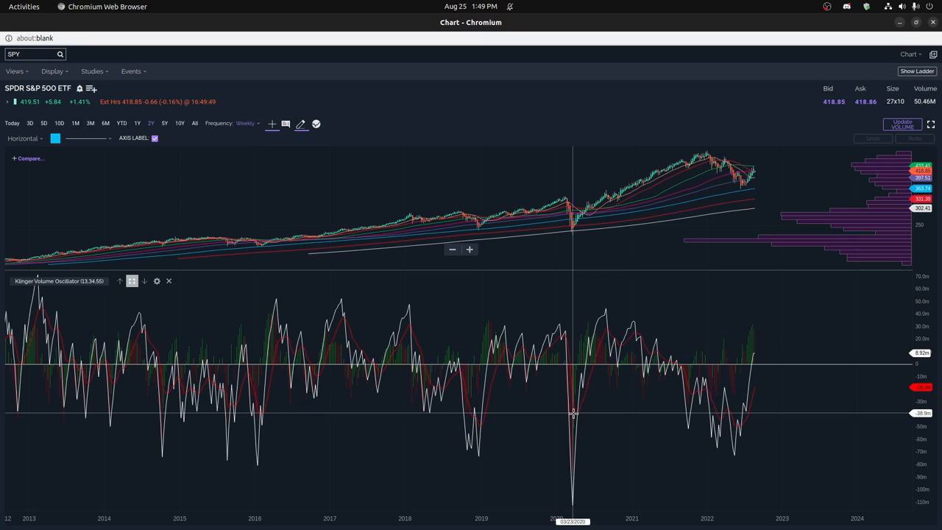
mouse_move(477, 424)
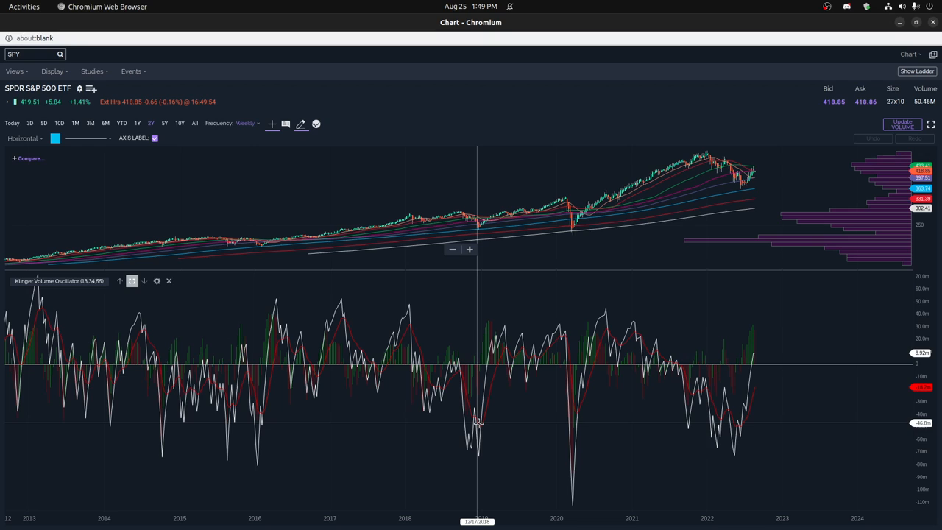
mouse_move(479, 411)
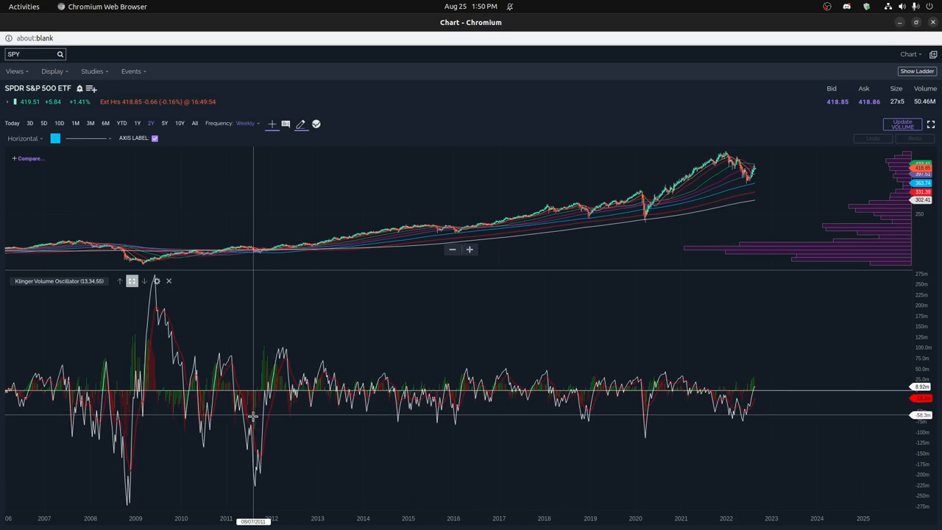
mouse_move(258, 450)
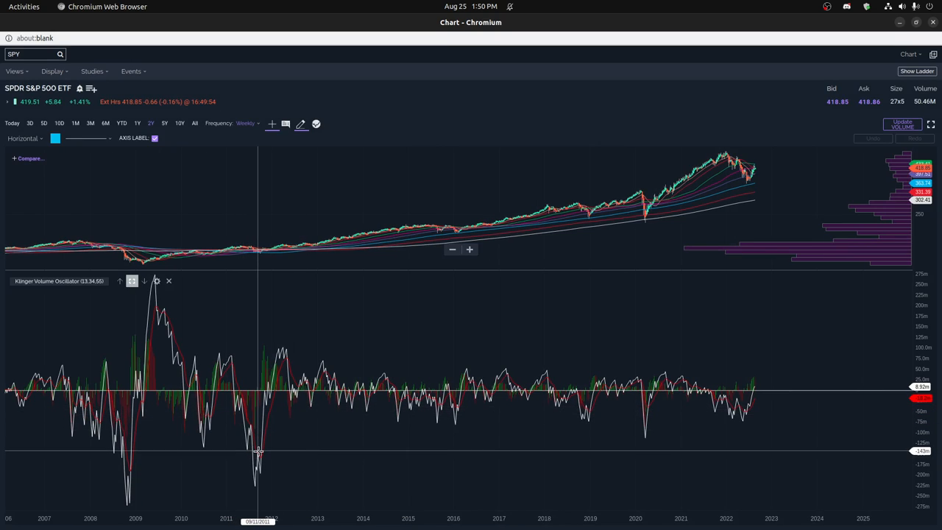
mouse_move(361, 446)
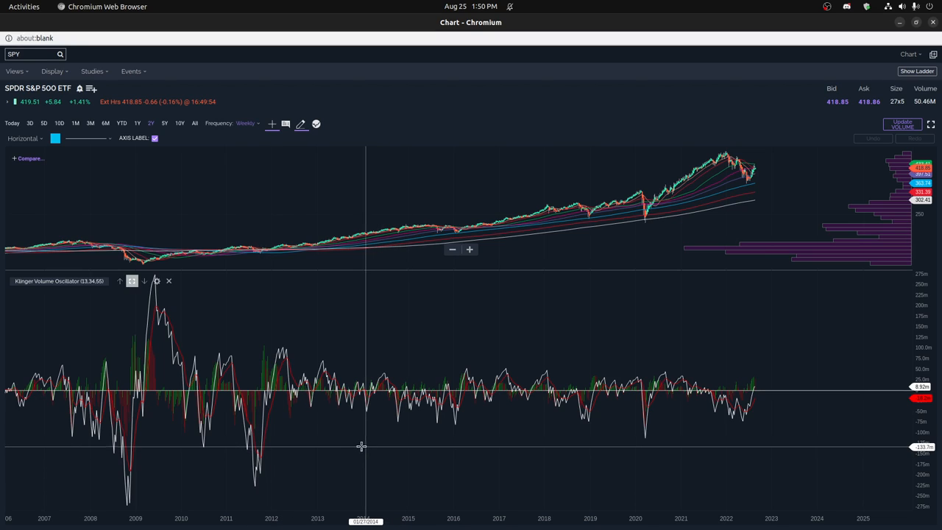
mouse_move(263, 456)
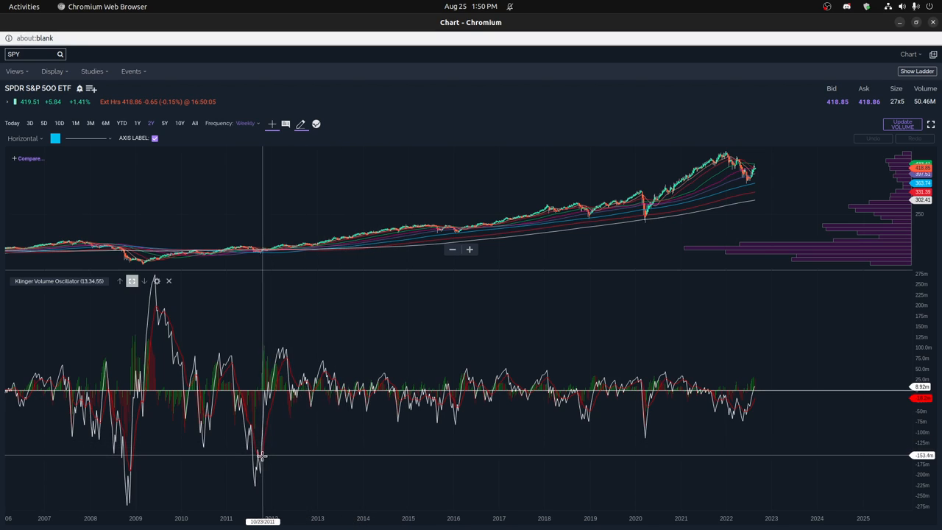
mouse_move(255, 458)
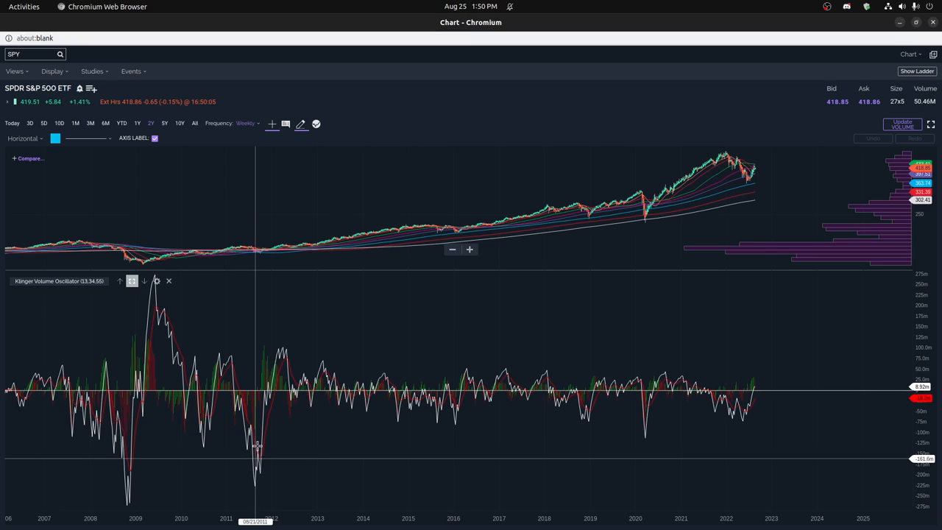
mouse_move(232, 365)
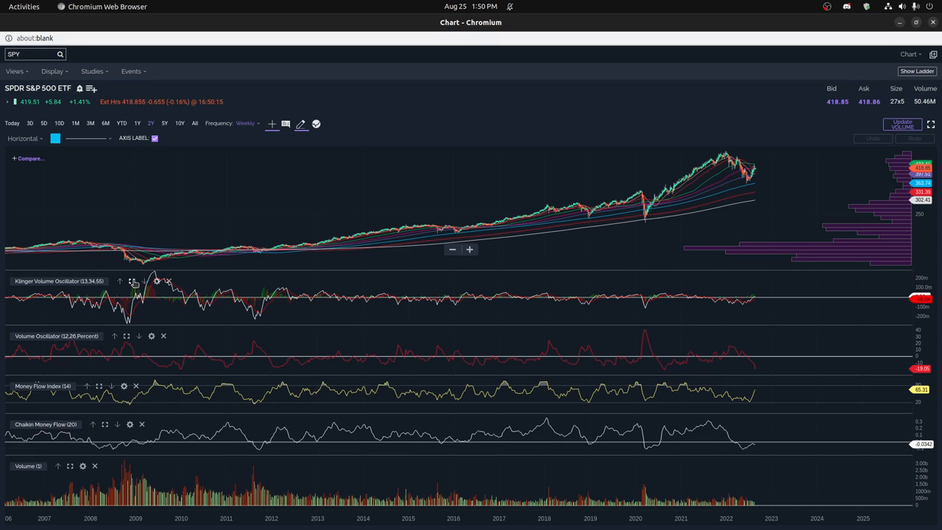
left_click(131, 280)
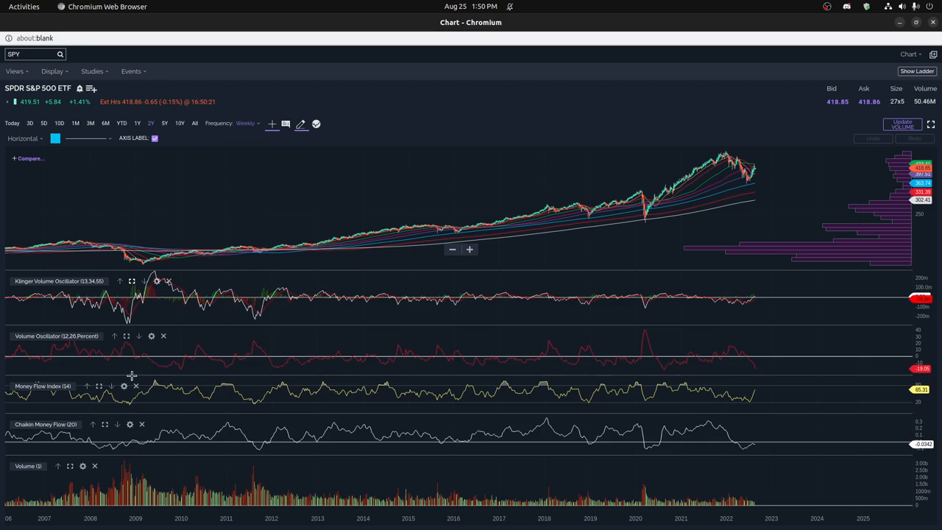
mouse_move(123, 462)
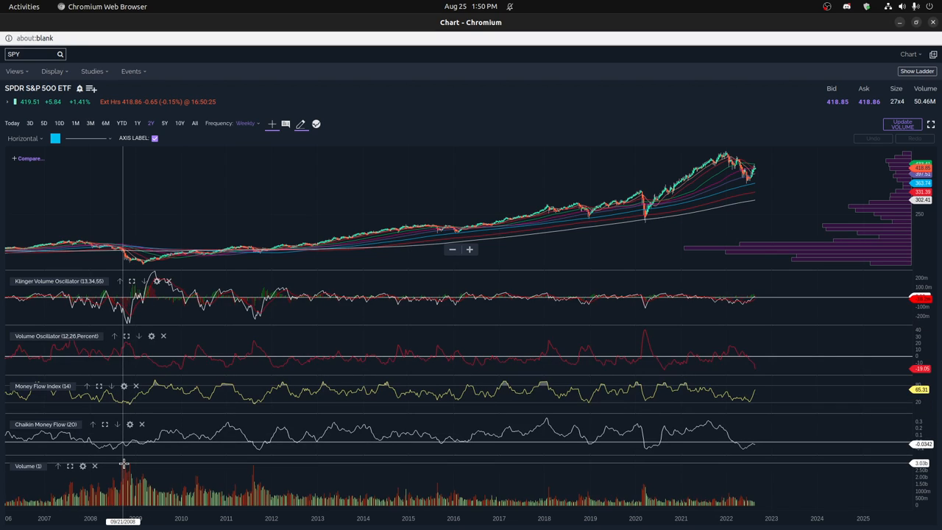
mouse_move(259, 470)
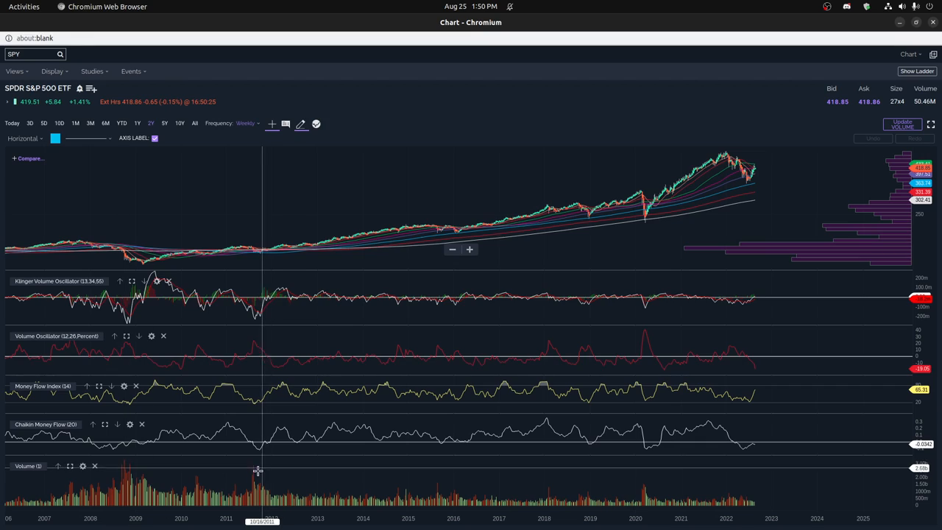
mouse_move(255, 471)
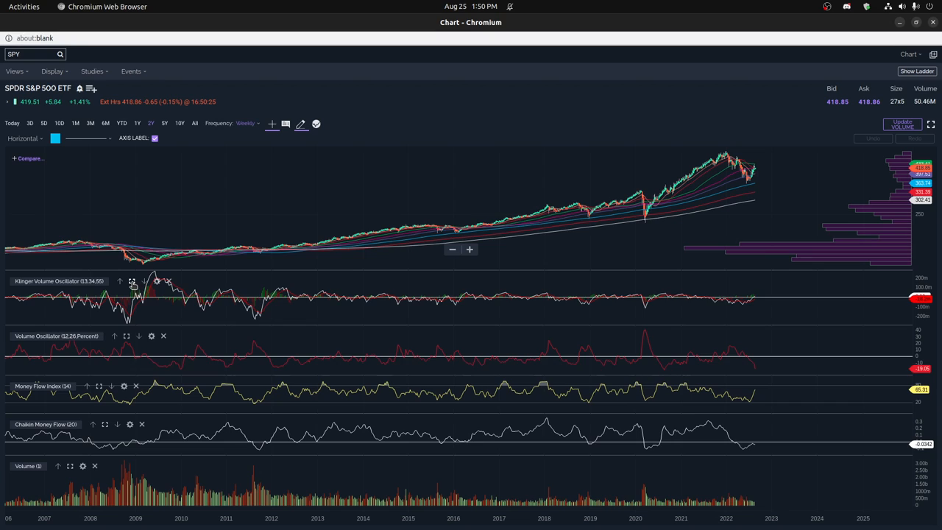
left_click(131, 281)
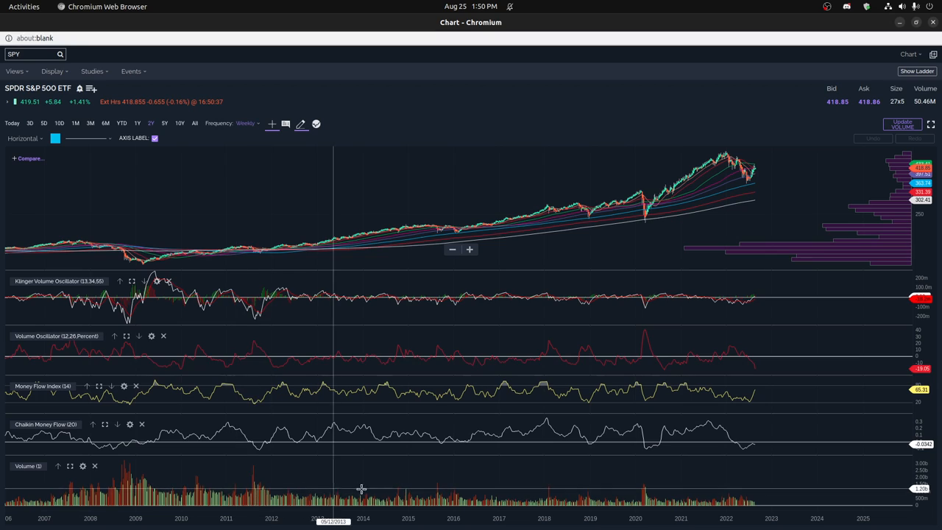
mouse_move(131, 246)
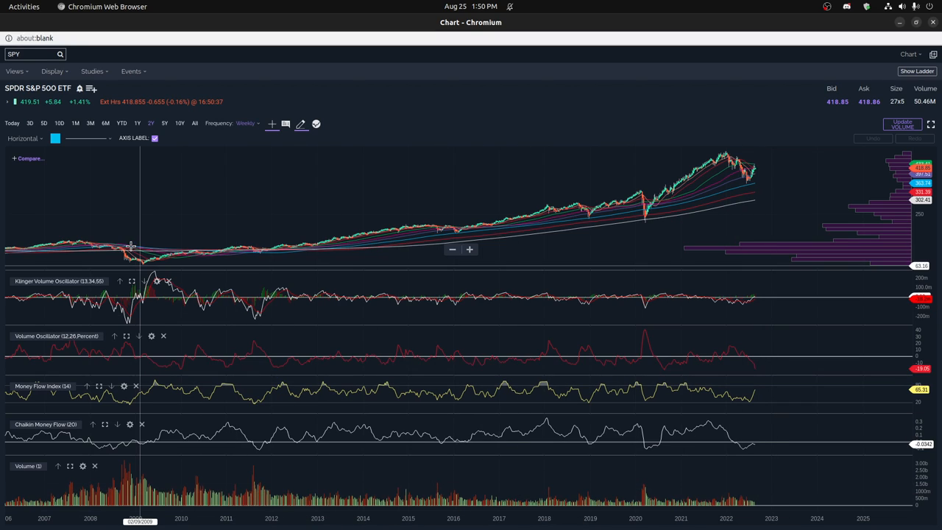
- Maximize the Klinger Volume Oscillator panel under the weekly SPY chart again
left_click(131, 281)
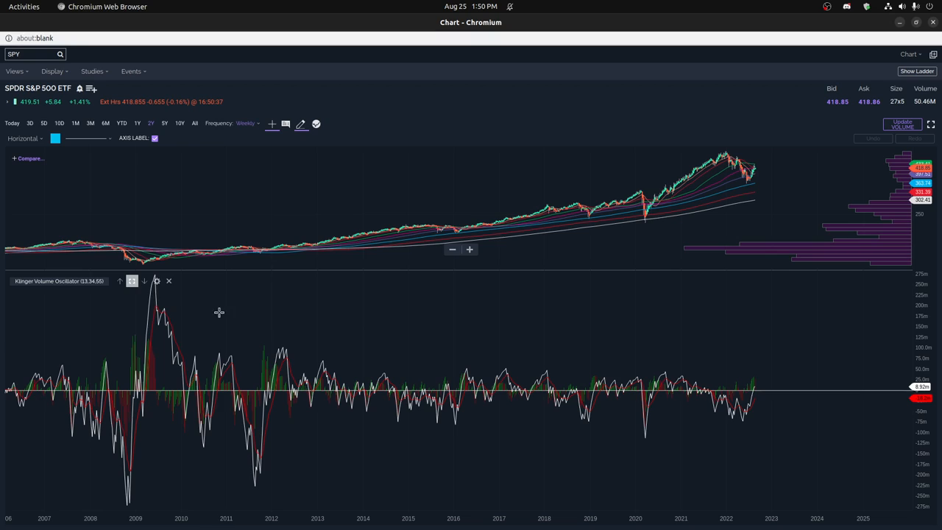
mouse_move(234, 343)
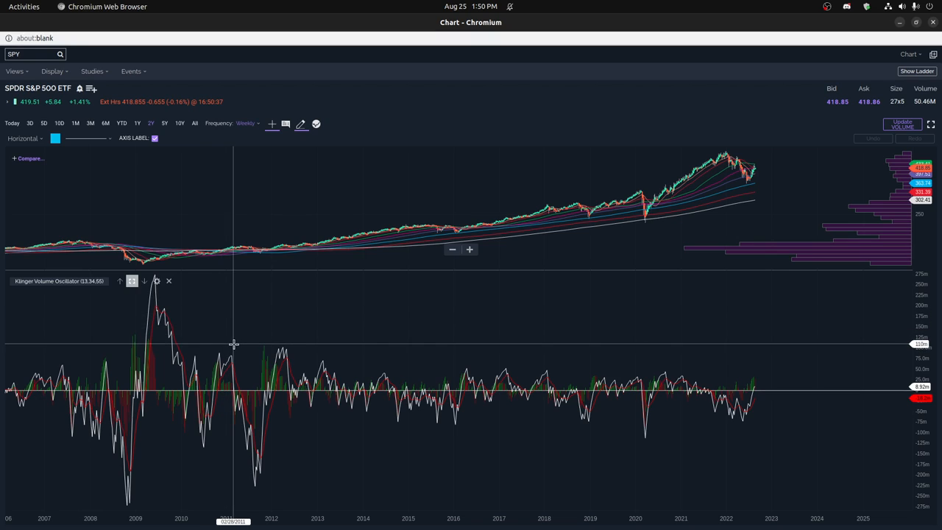
mouse_move(163, 316)
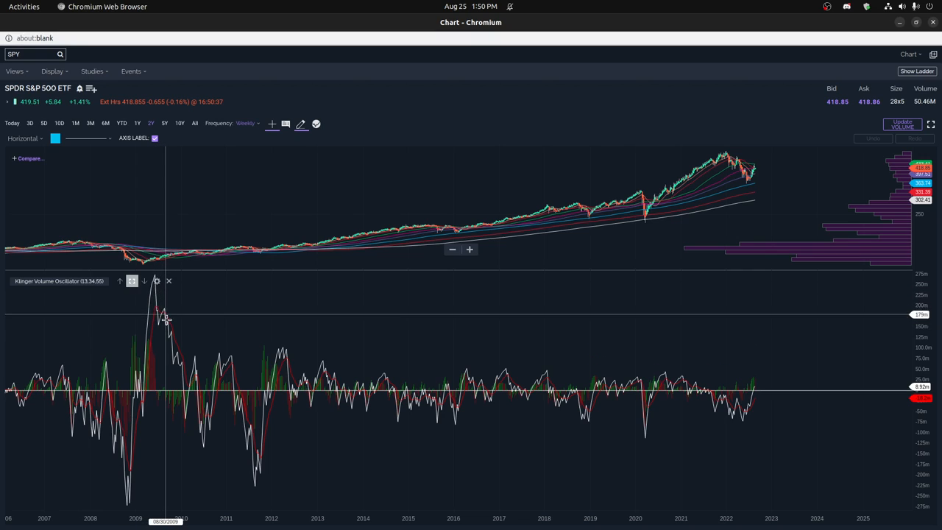
mouse_move(216, 399)
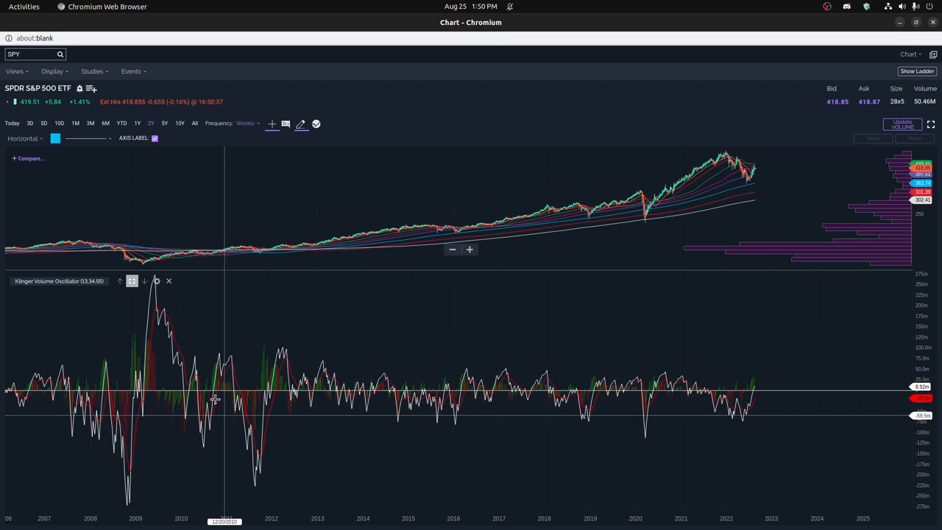
mouse_move(156, 315)
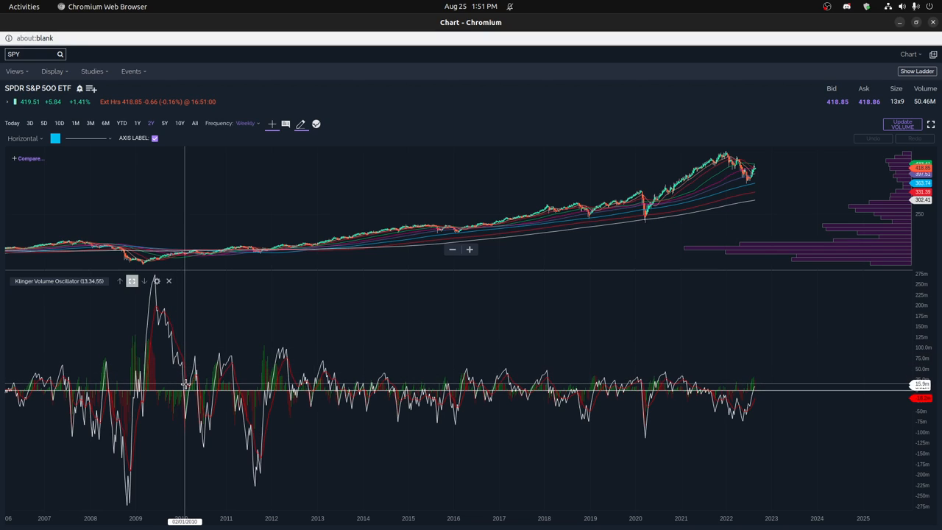
mouse_move(147, 377)
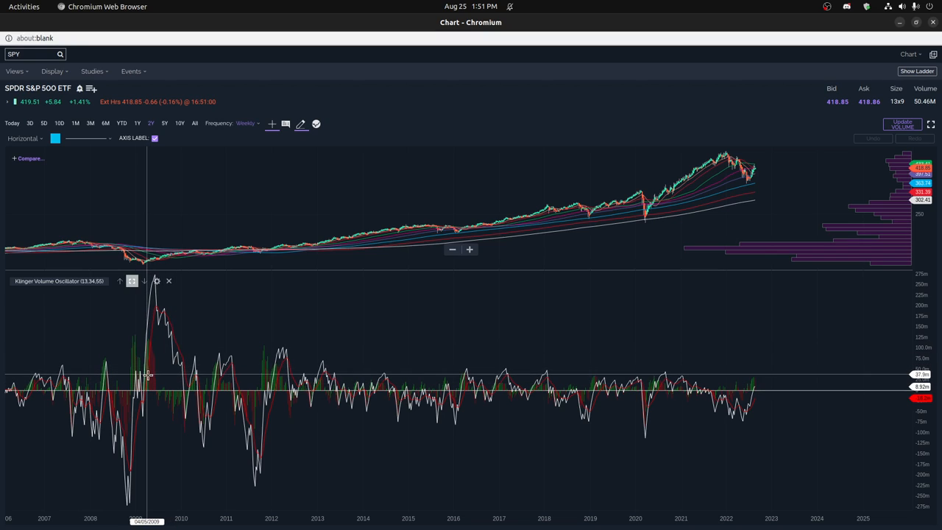
mouse_move(154, 378)
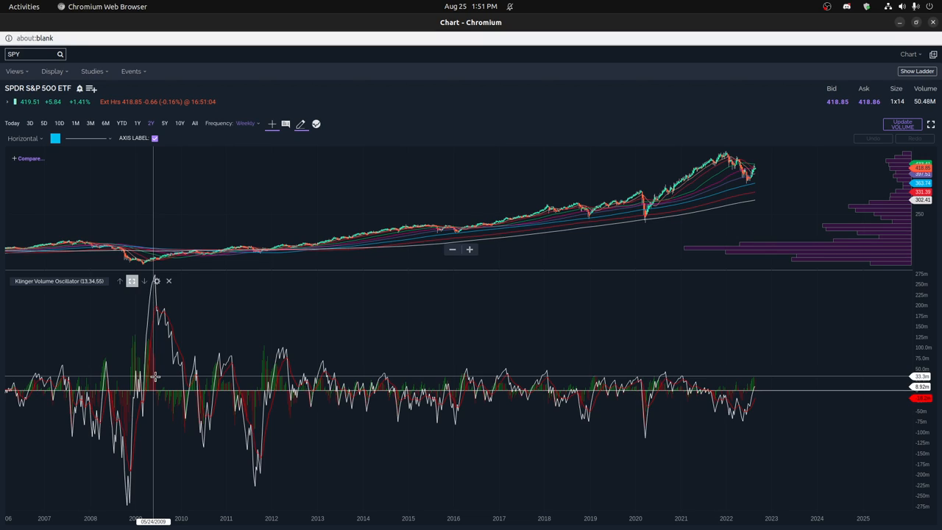
mouse_move(160, 318)
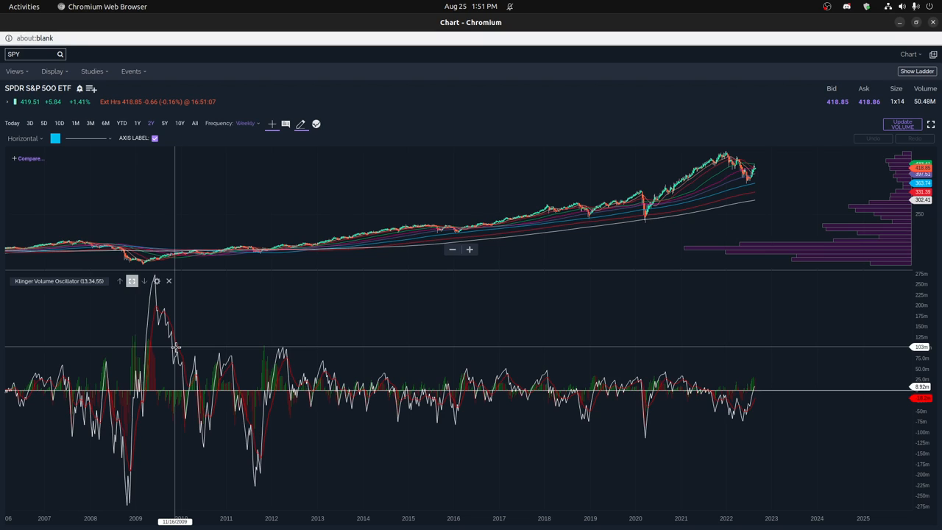
mouse_move(192, 393)
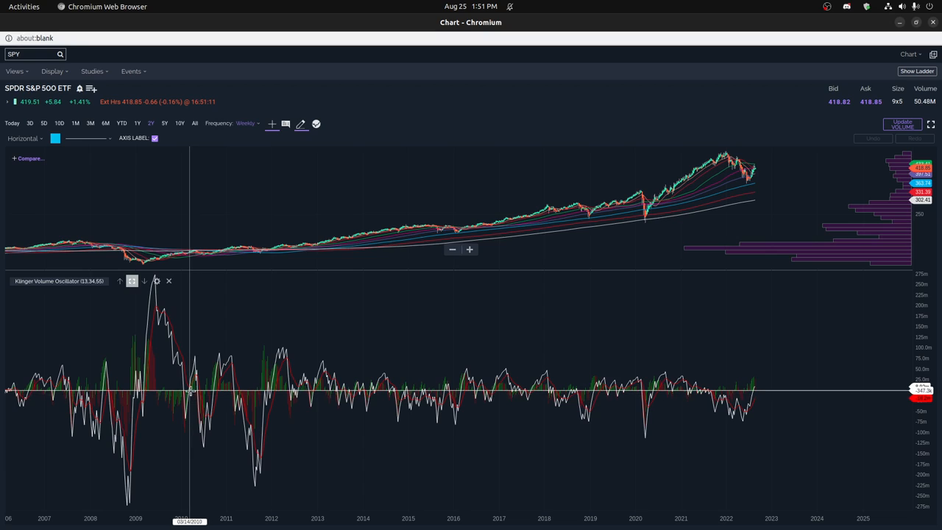
mouse_move(199, 407)
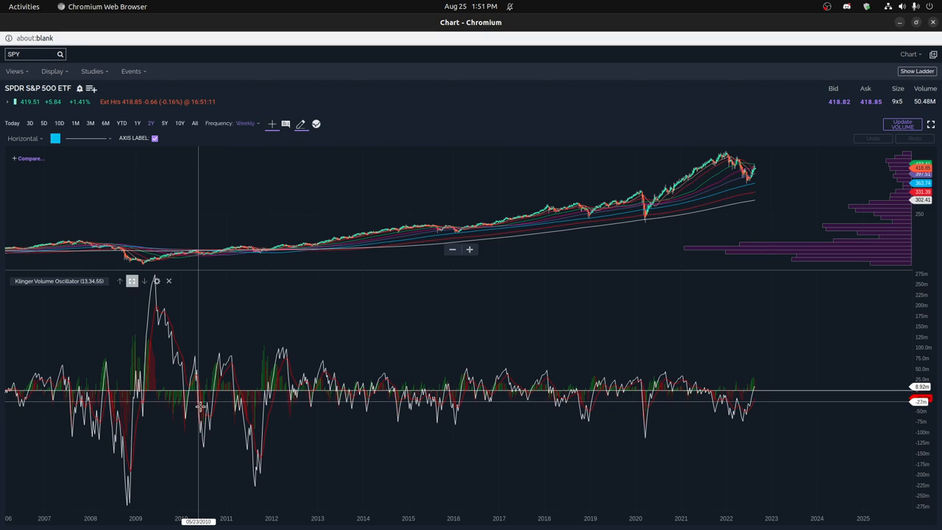
mouse_move(201, 398)
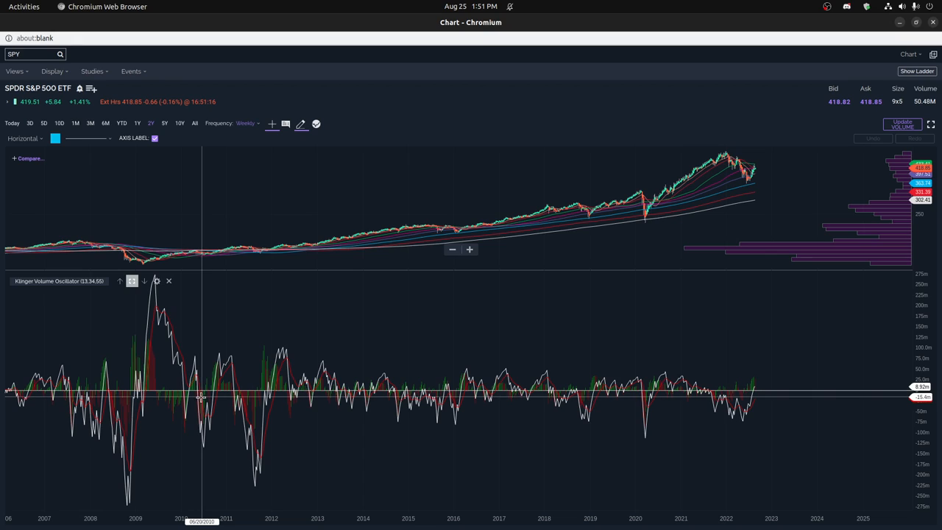
mouse_move(153, 192)
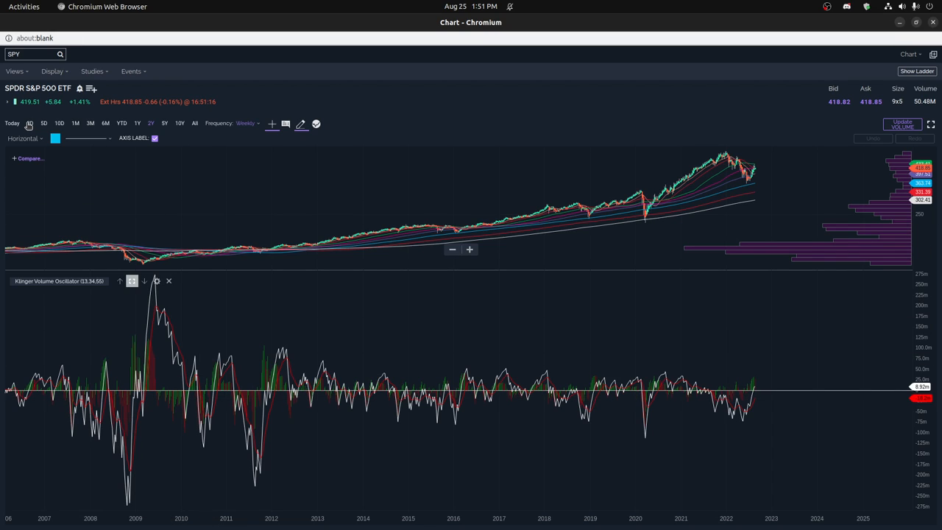
- Switch the SPY chart to the 3D range with 1-minute bars
left_click(29, 122)
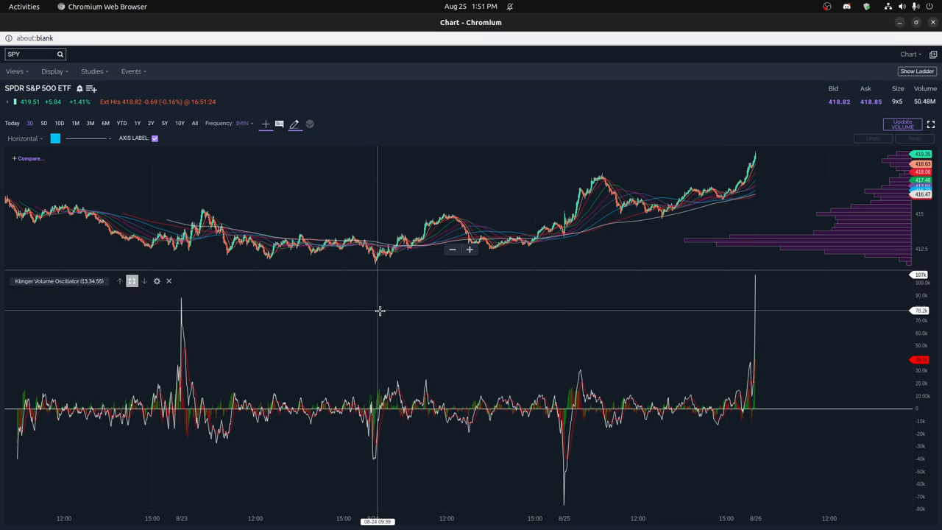
mouse_move(144, 286)
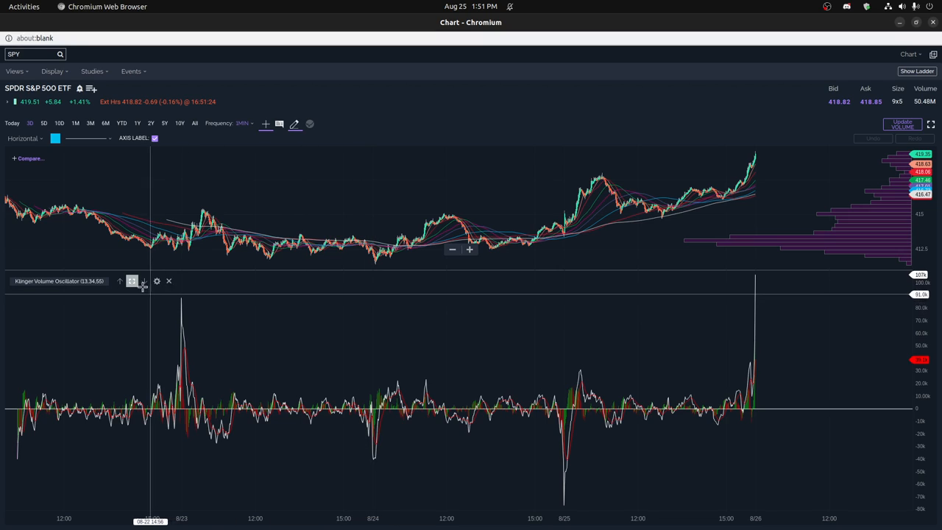
mouse_move(710, 326)
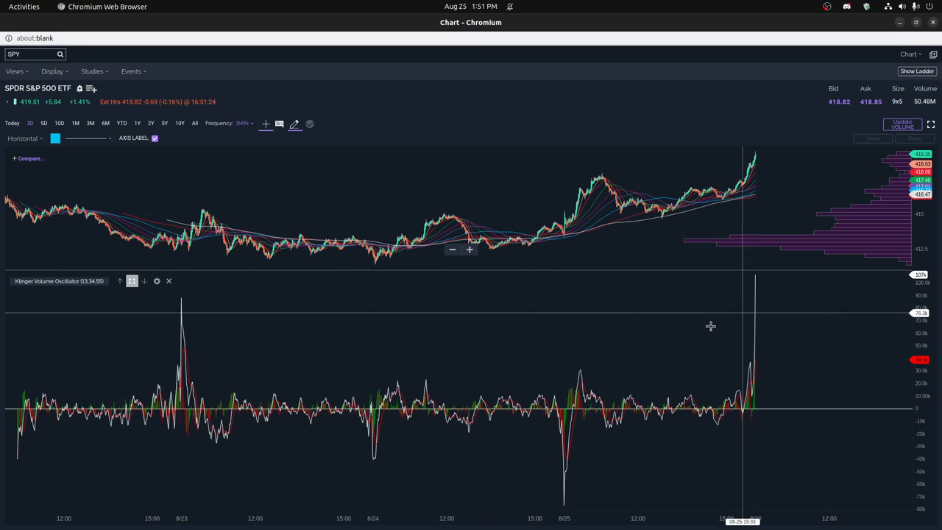
mouse_move(184, 324)
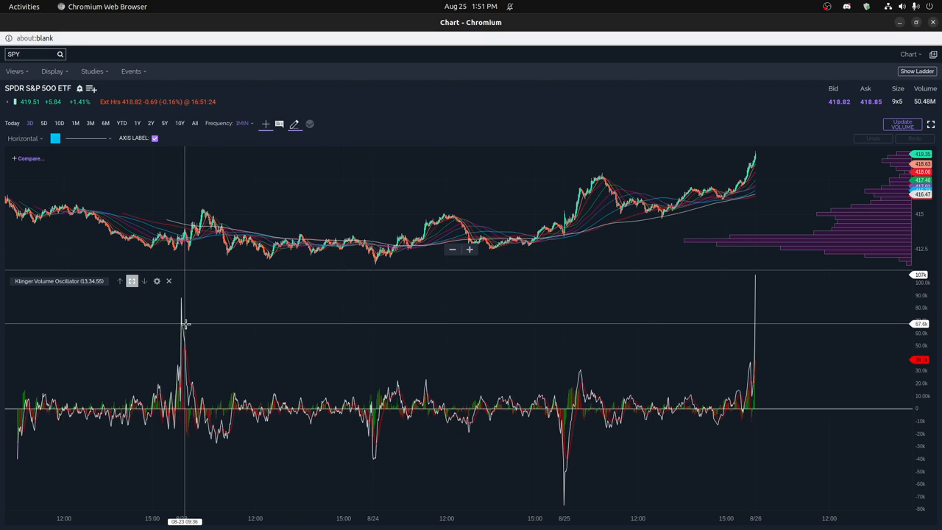
mouse_move(182, 324)
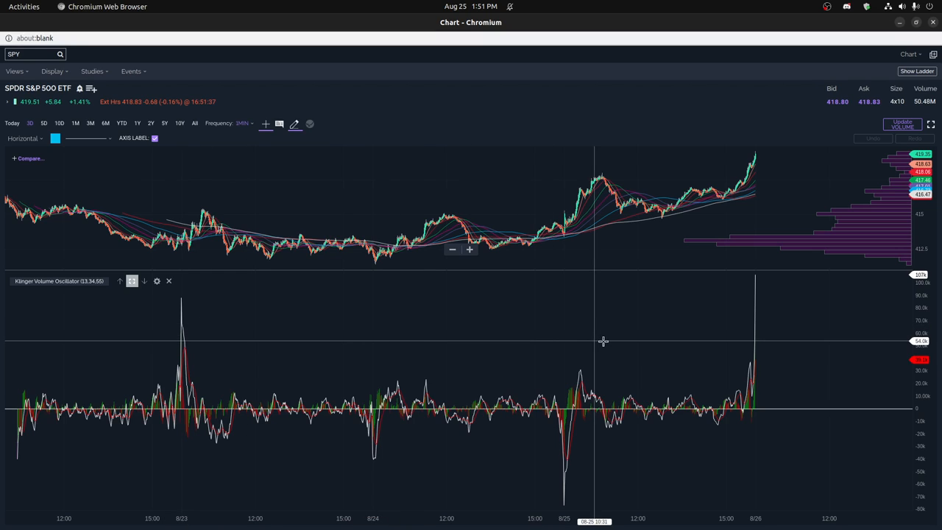
mouse_move(567, 348)
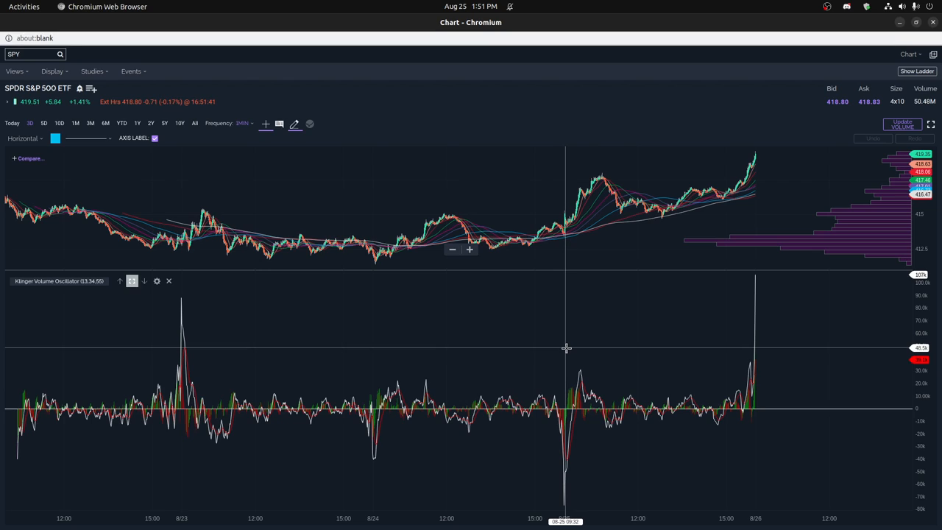
mouse_move(578, 349)
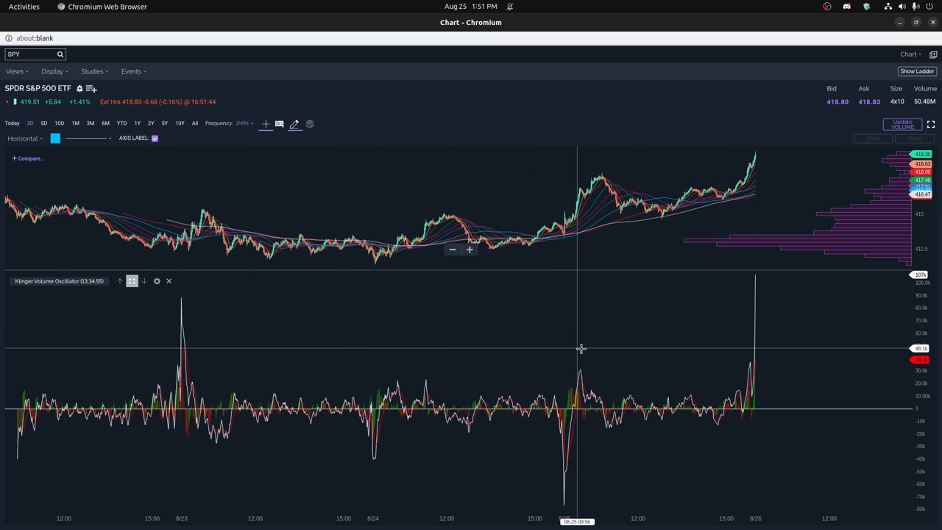
mouse_move(570, 350)
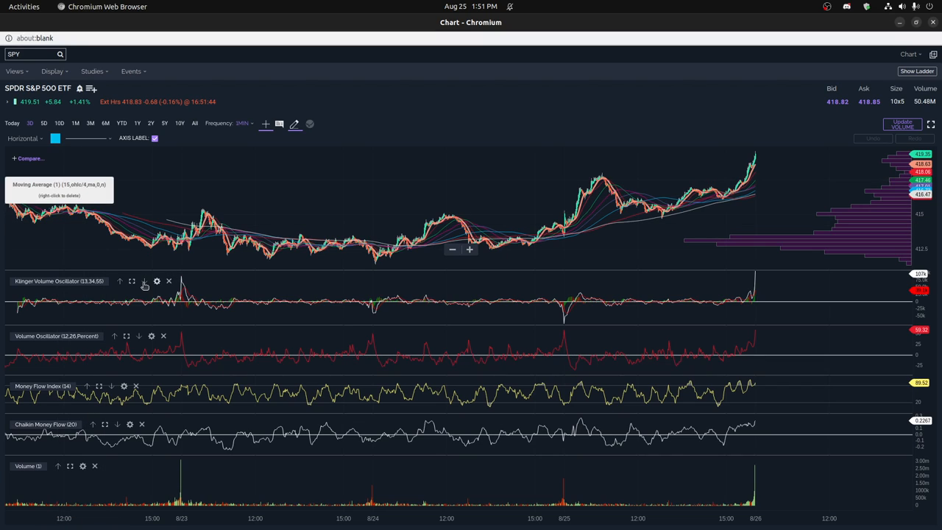
- Maximize the Klinger panel beneath the 3-day, 1-minute SPY chart
left_click(131, 281)
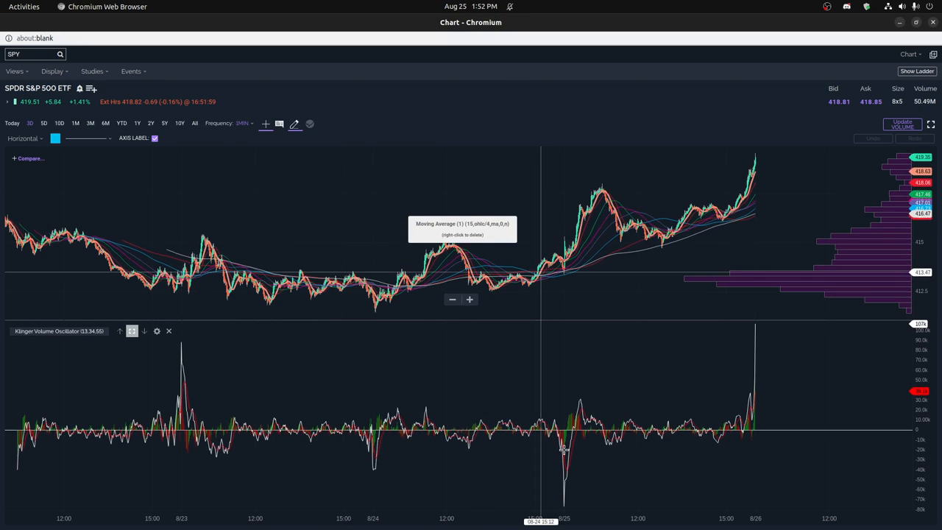
mouse_move(555, 276)
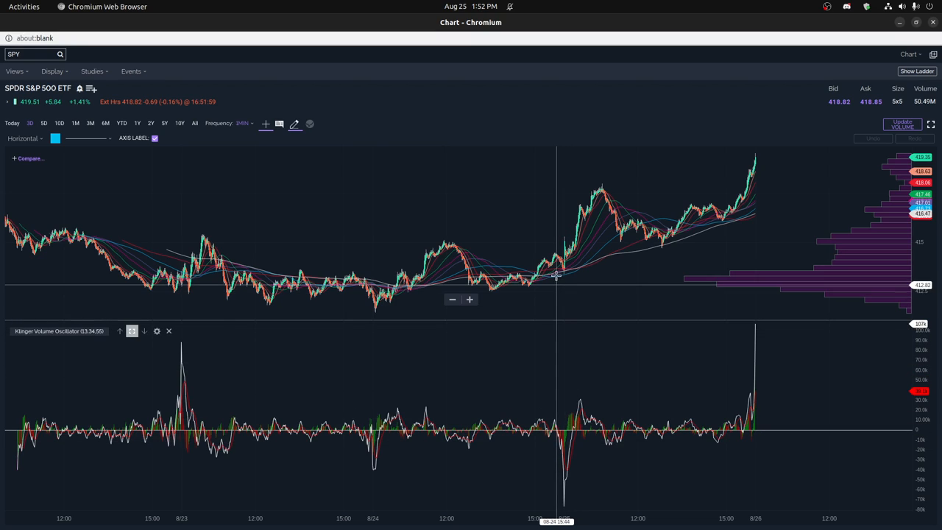
mouse_move(557, 258)
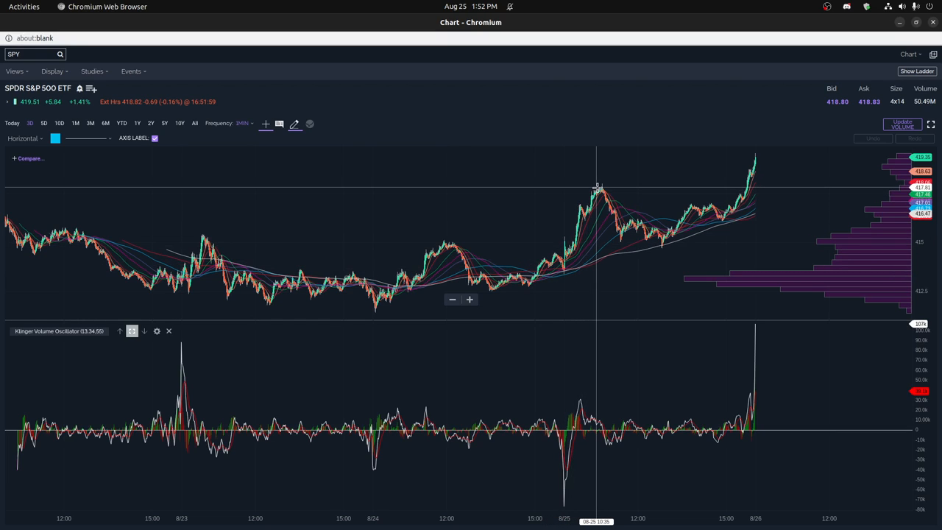
mouse_move(584, 206)
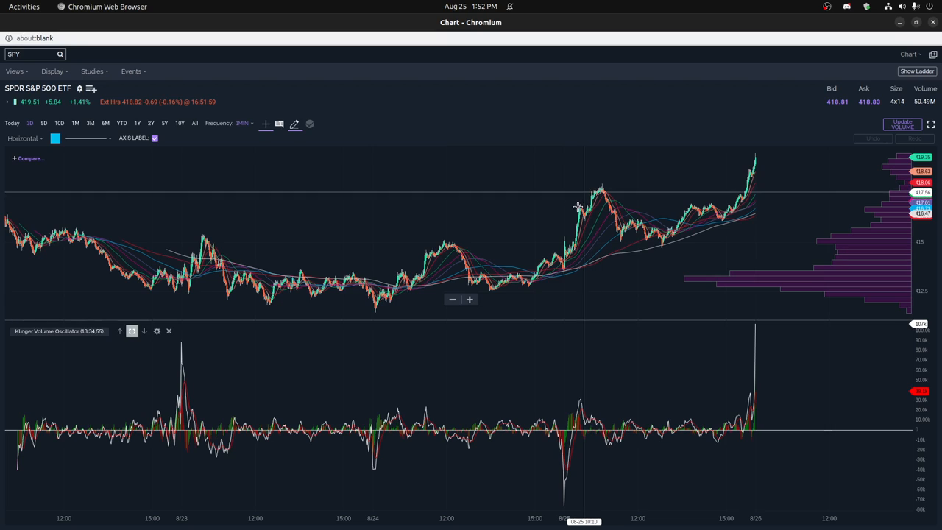
mouse_move(576, 209)
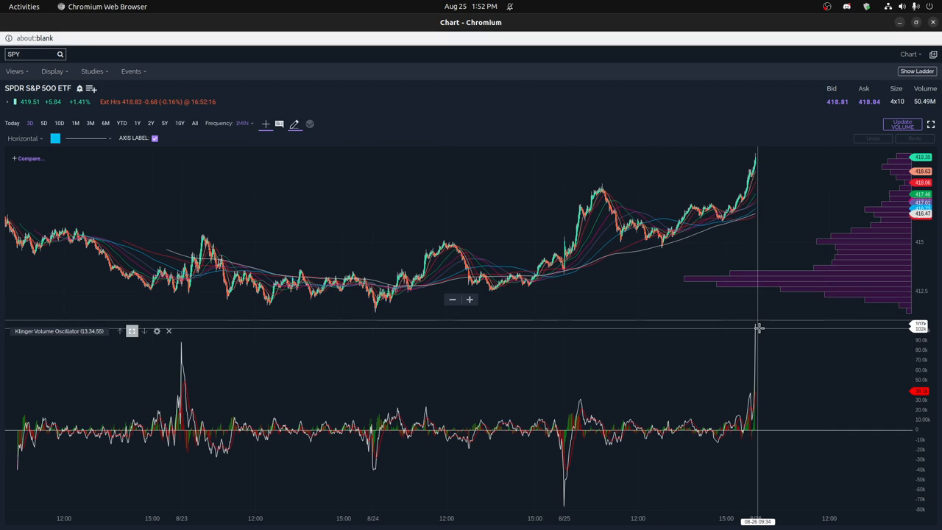
mouse_move(756, 327)
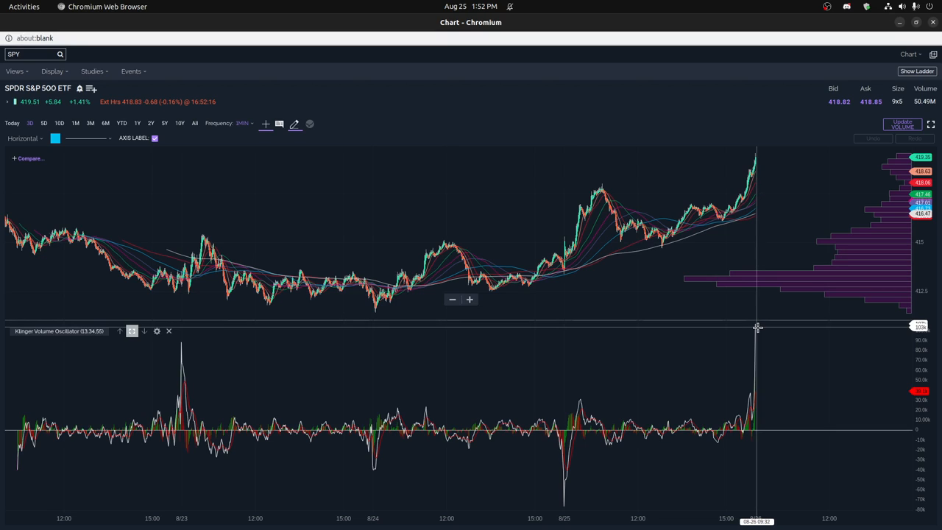
mouse_move(751, 350)
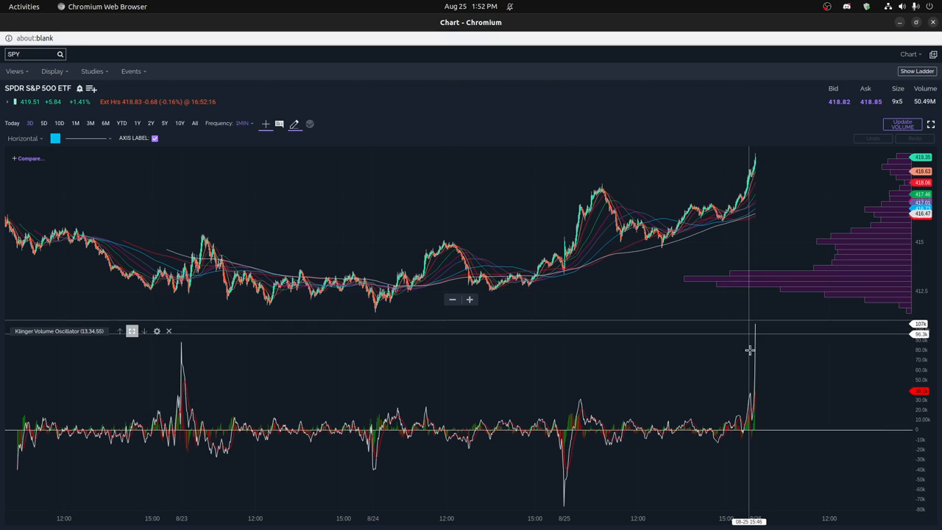
mouse_move(756, 395)
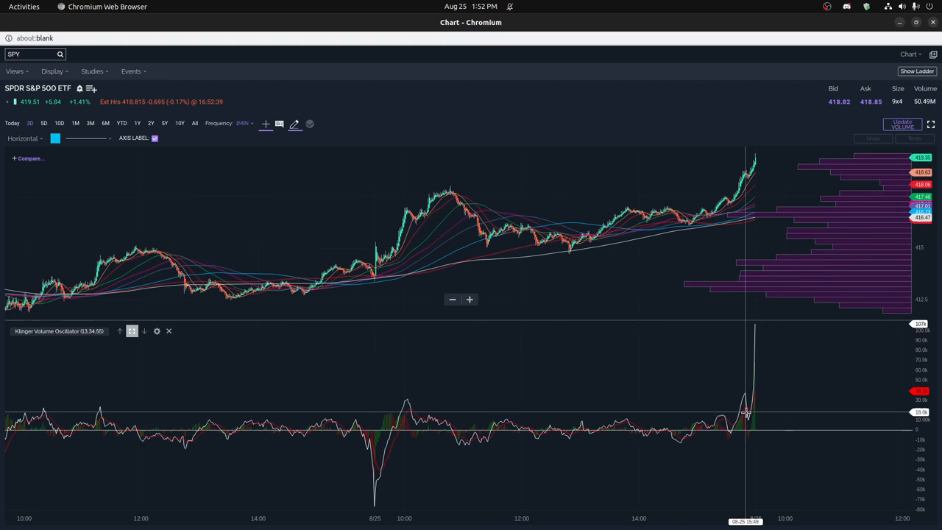
mouse_move(746, 413)
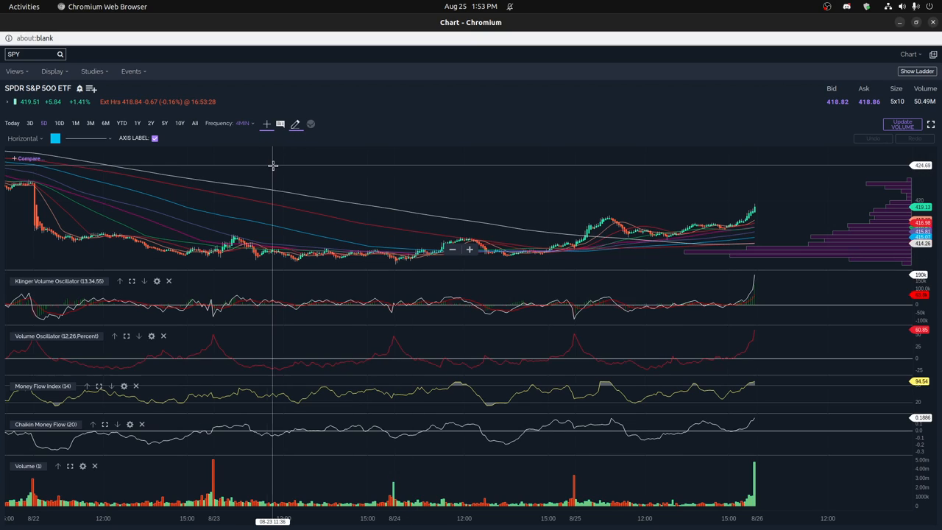
- Search /MES and load the September 2022 contract MESU2
left_click(30, 54)
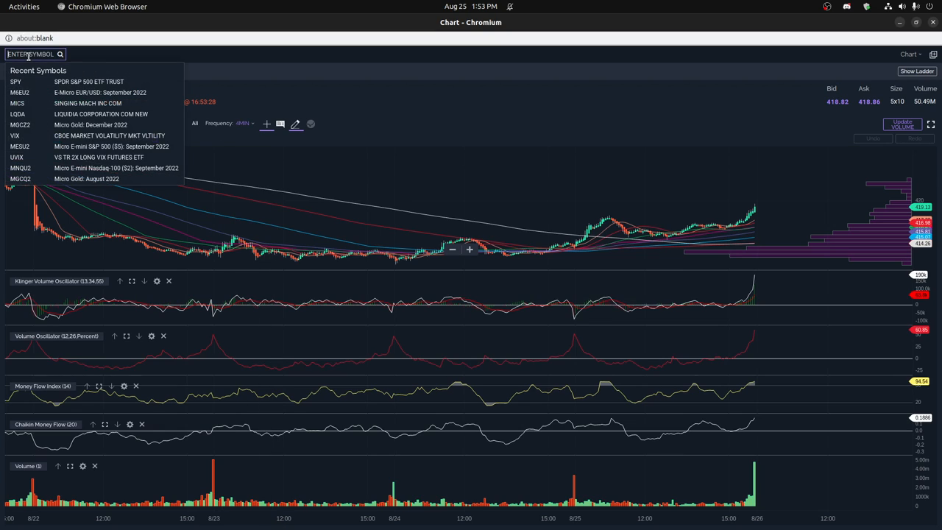
type("/")
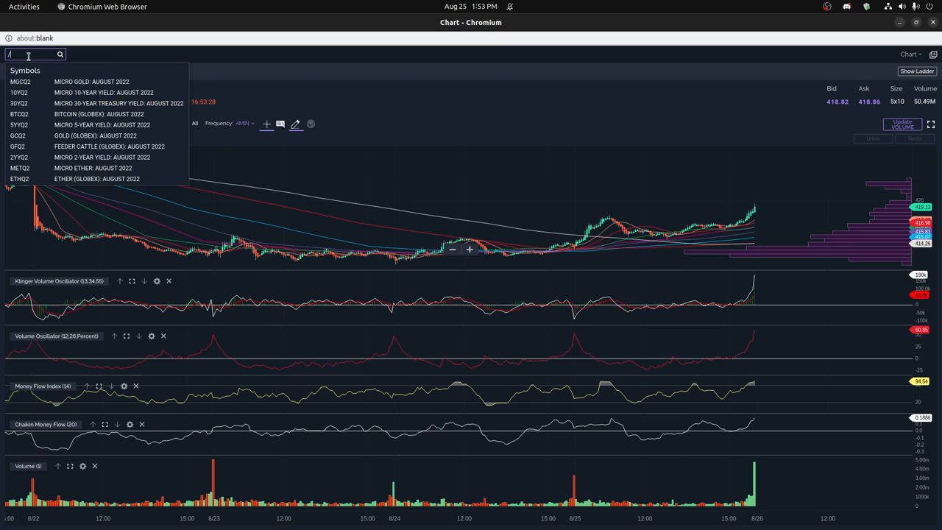
type("MES")
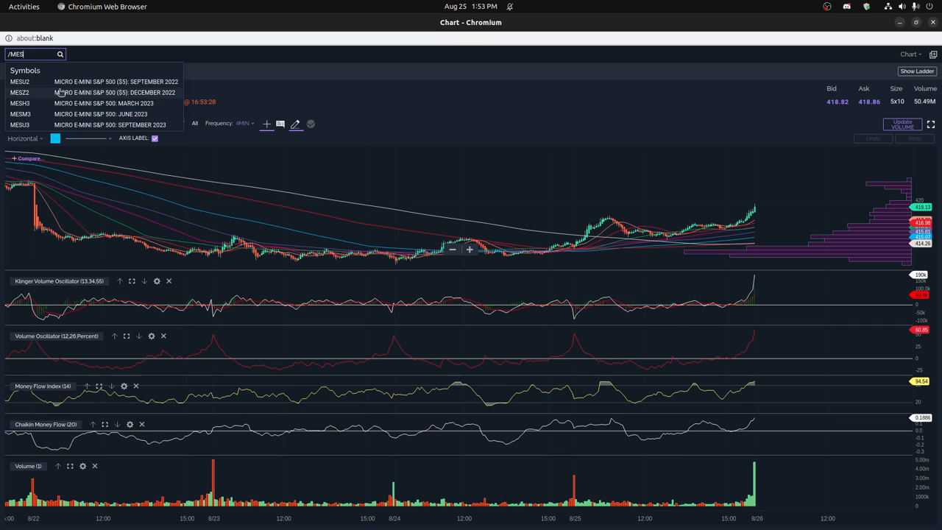
left_click(20, 81)
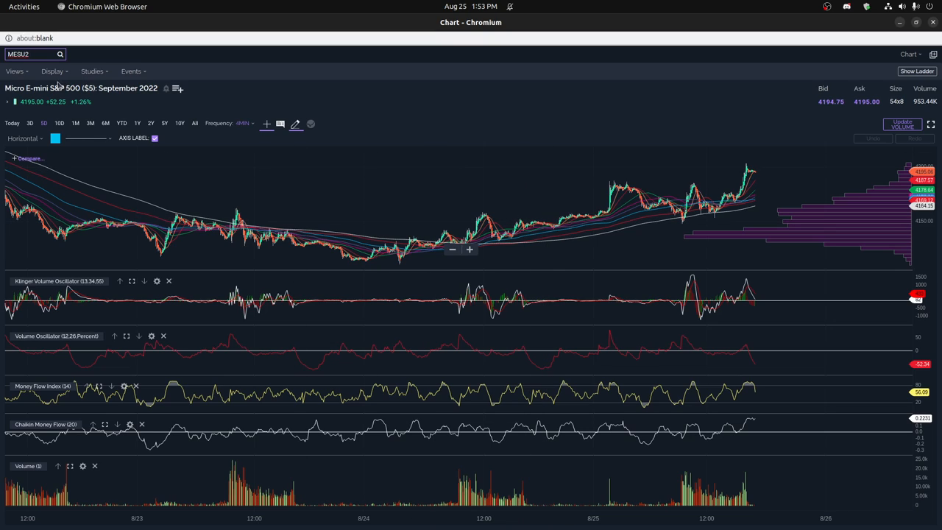
mouse_move(552, 245)
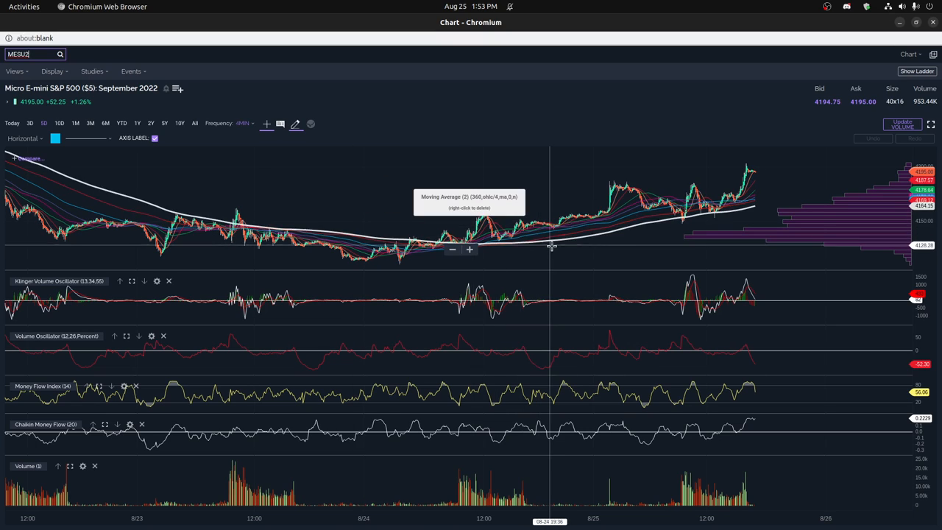
mouse_move(556, 302)
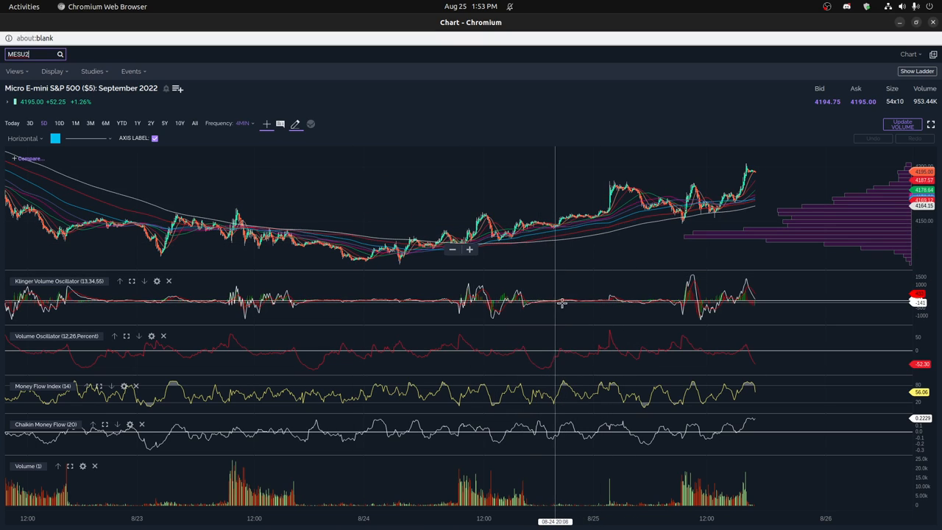
mouse_move(587, 302)
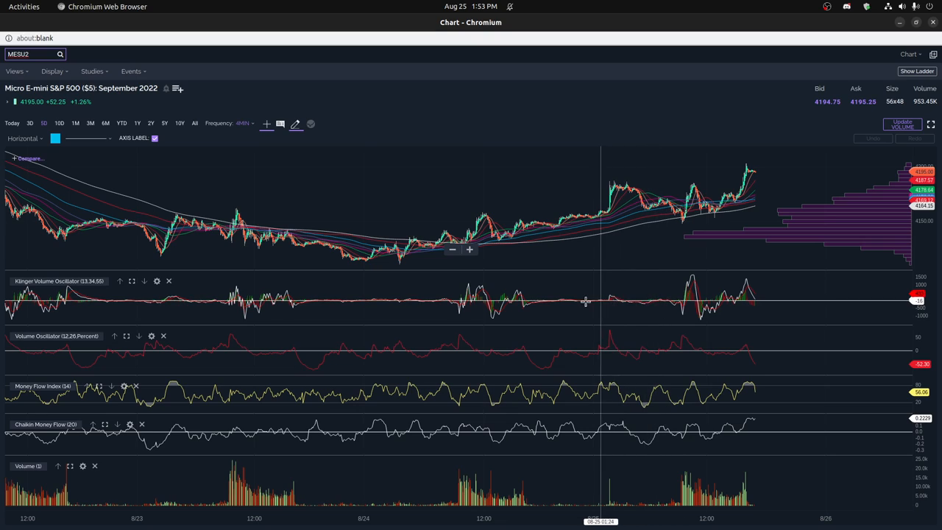
mouse_move(611, 300)
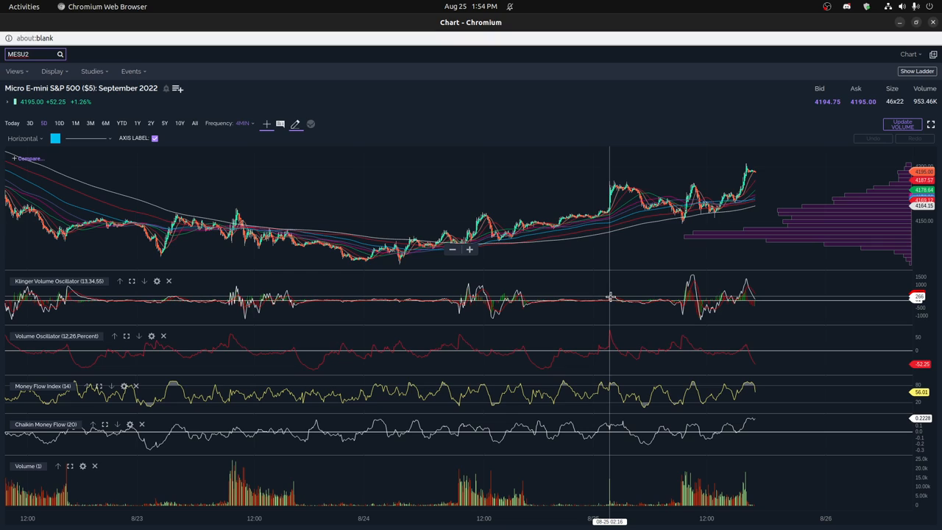
mouse_move(522, 296)
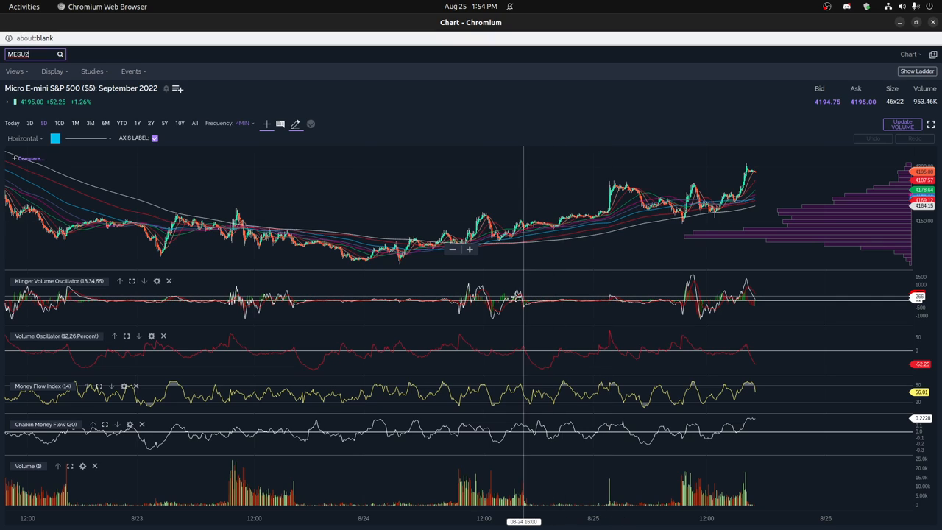
mouse_move(479, 298)
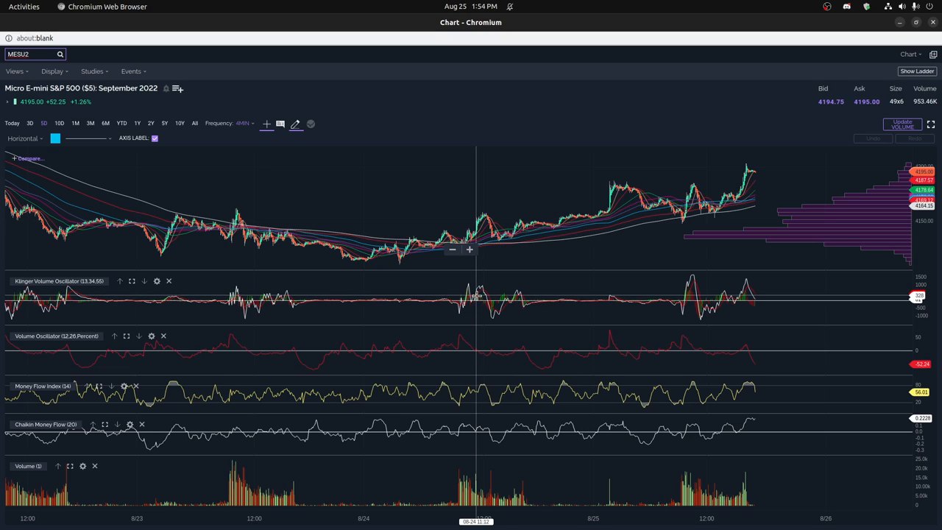
mouse_move(611, 297)
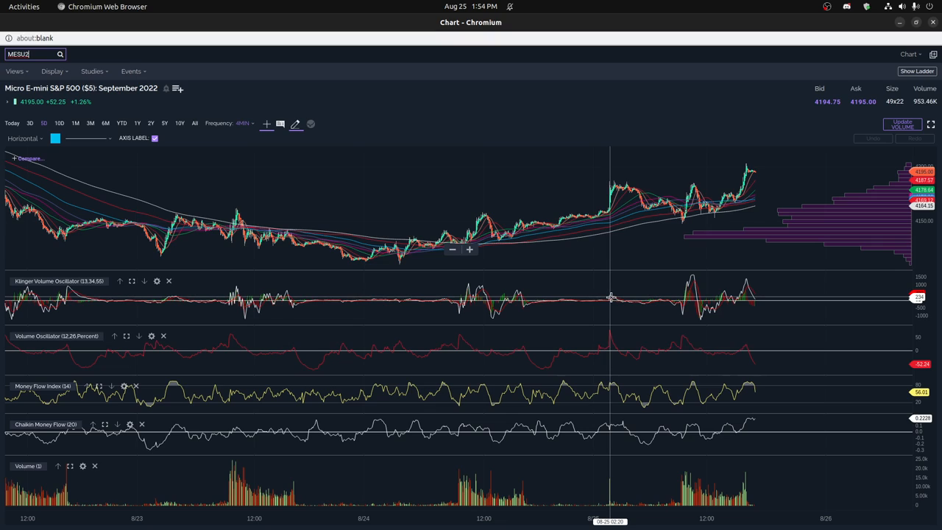
mouse_move(611, 189)
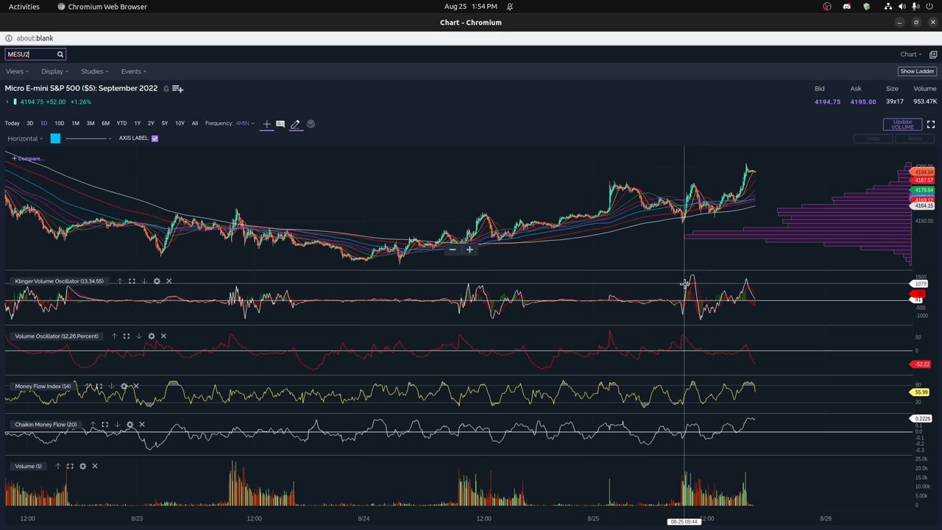
mouse_move(681, 285)
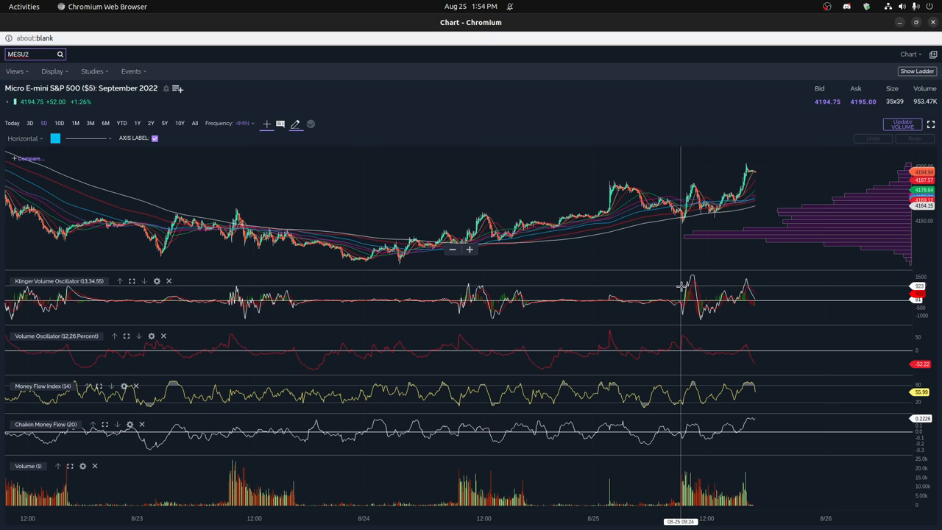
mouse_move(692, 283)
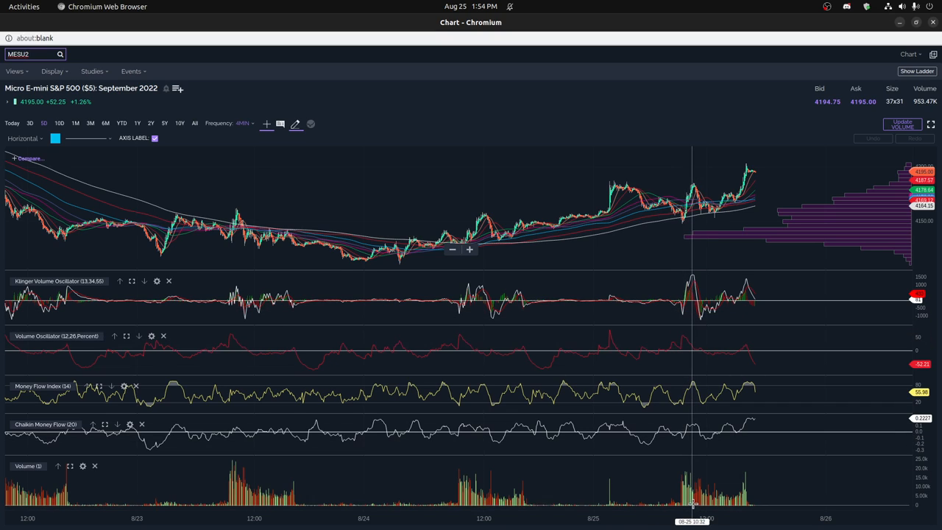
mouse_move(686, 338)
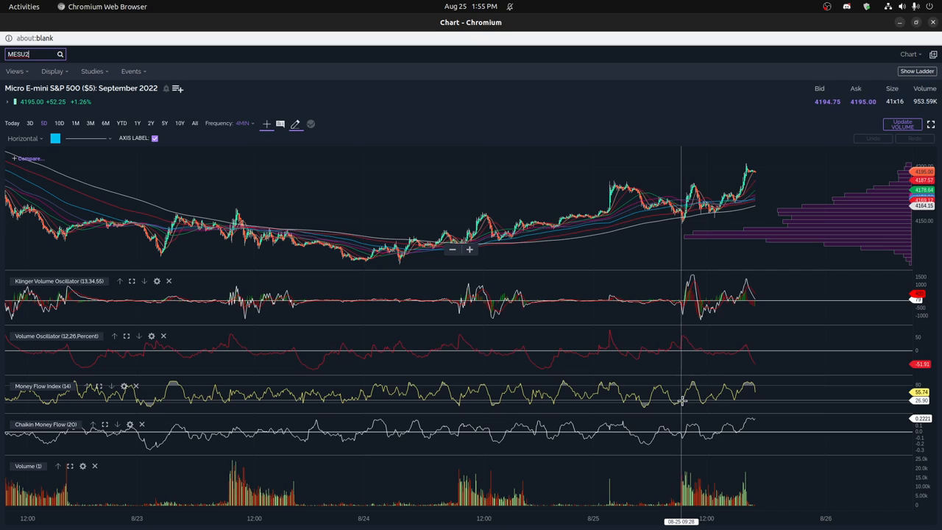
mouse_move(691, 398)
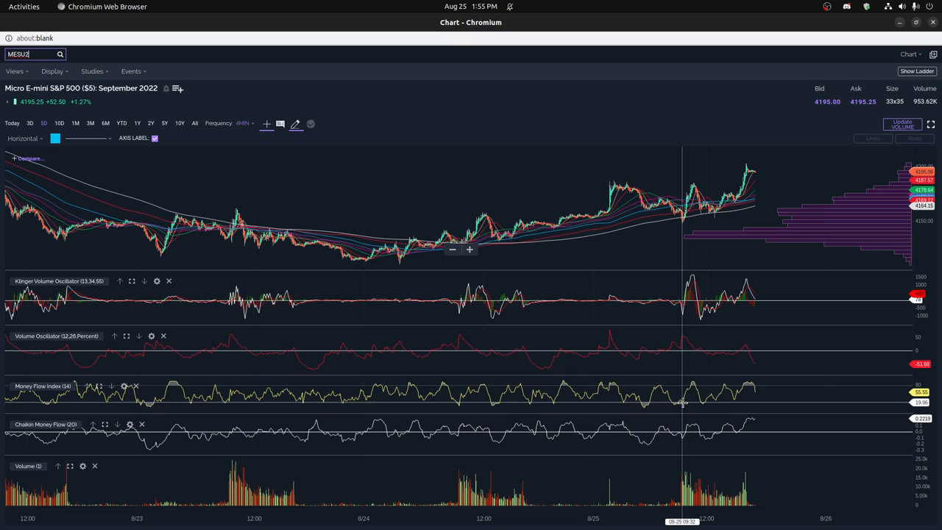
mouse_move(692, 404)
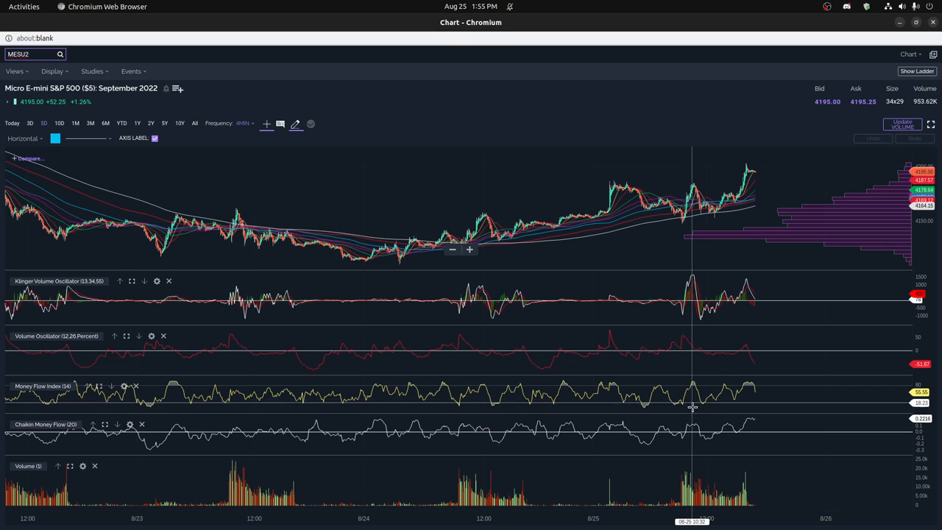
mouse_move(690, 439)
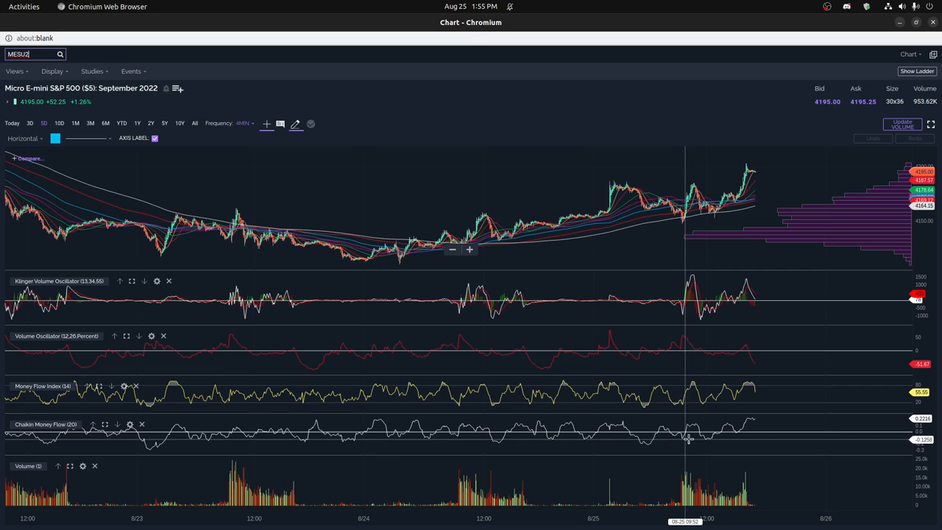
mouse_move(695, 403)
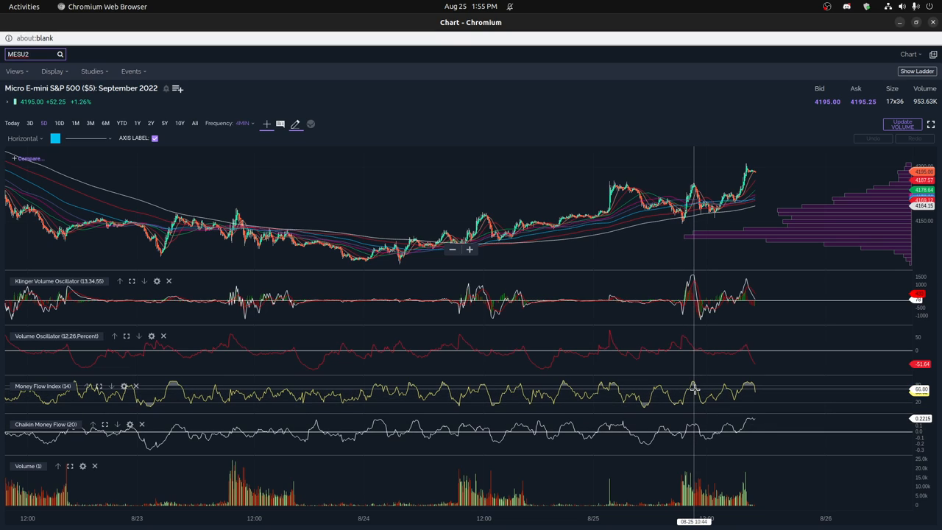
mouse_move(165, 290)
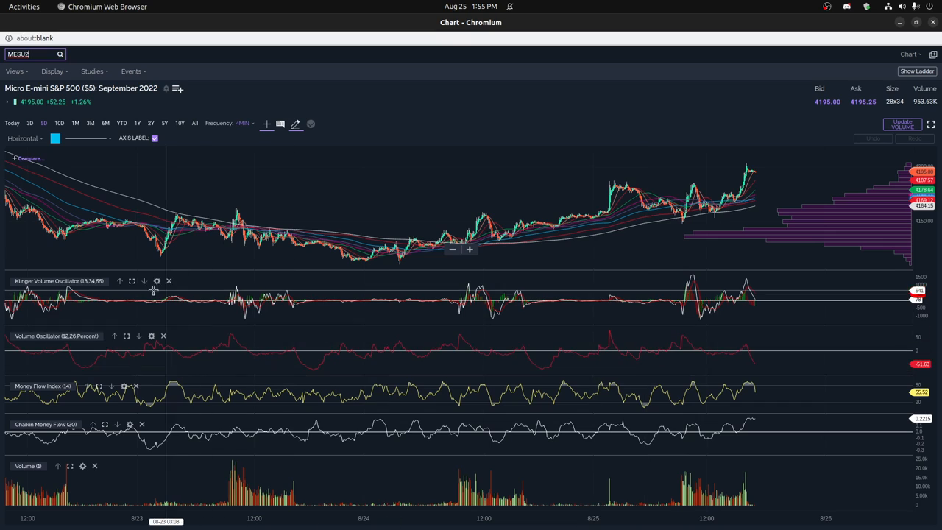
left_click(132, 281)
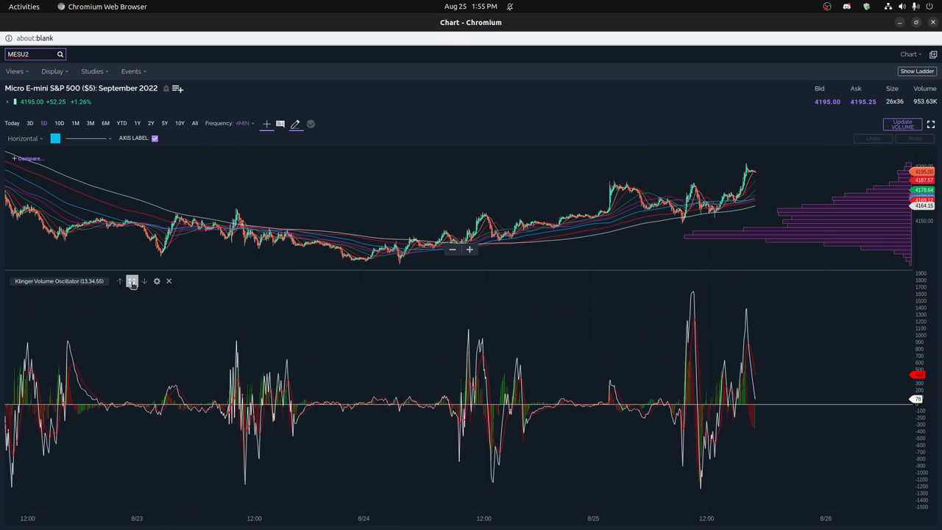
mouse_move(519, 416)
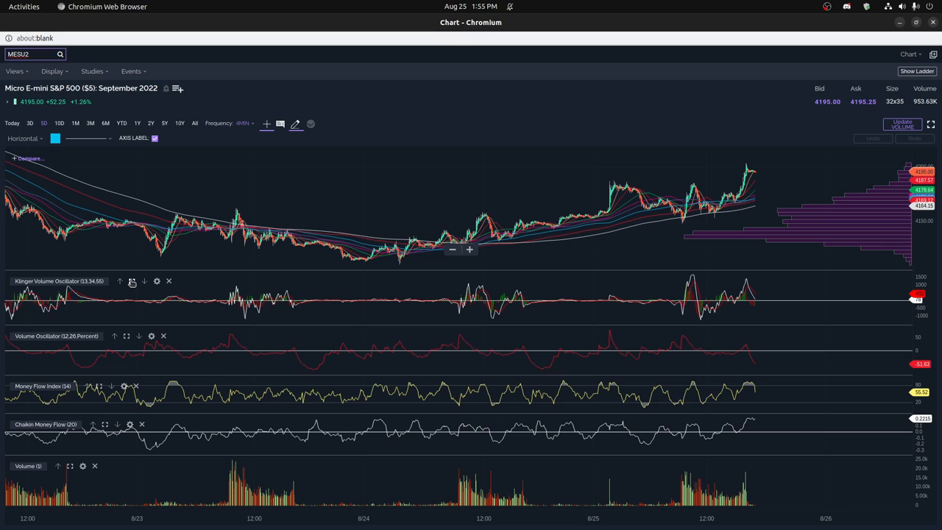
left_click(92, 71)
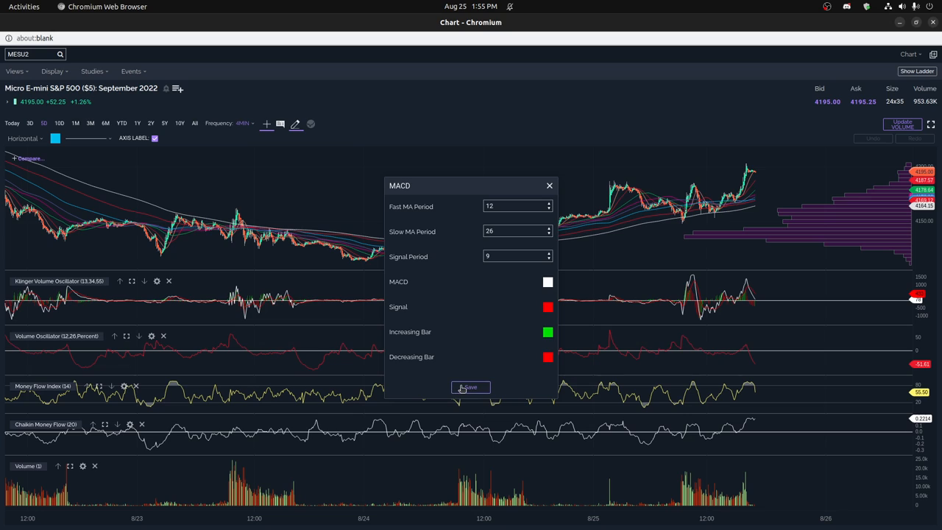
- Save the MACD study with default 12, 26, 9 periods
left_click(470, 387)
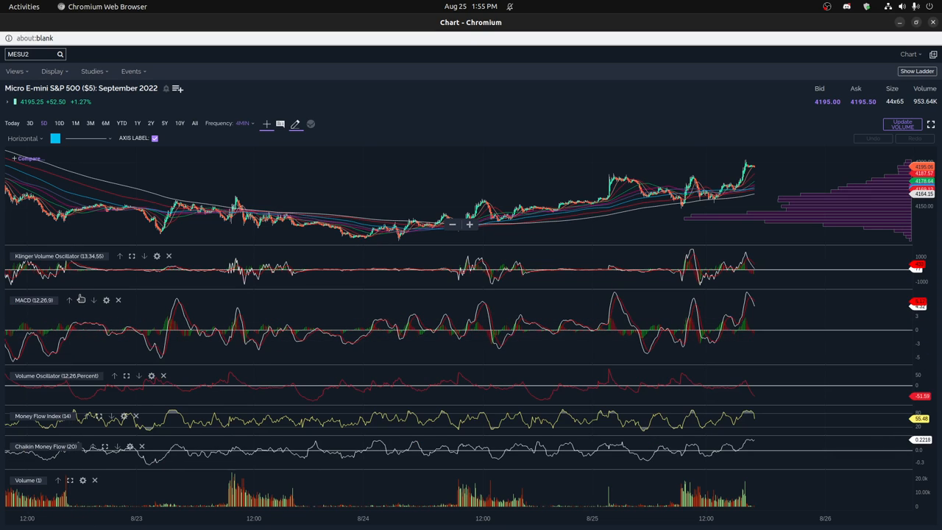
mouse_move(631, 347)
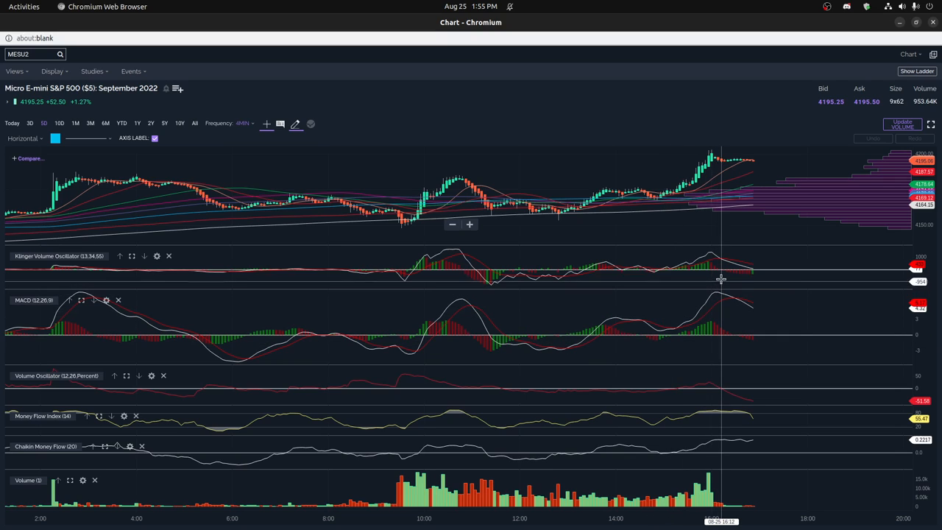
mouse_move(423, 270)
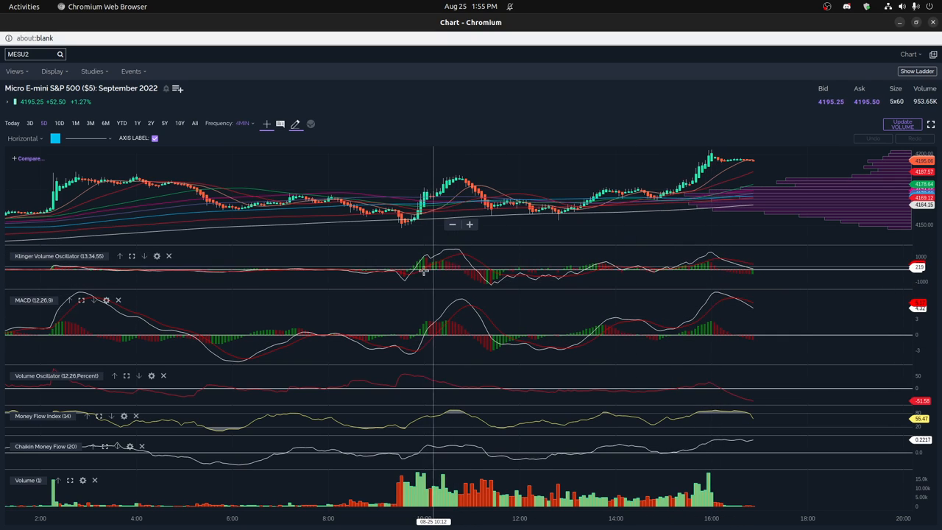
mouse_move(410, 284)
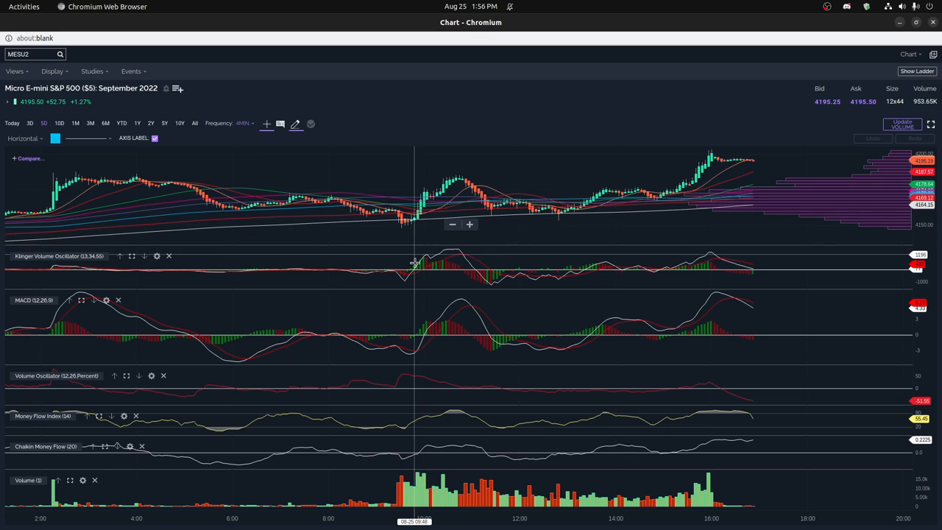
mouse_move(412, 343)
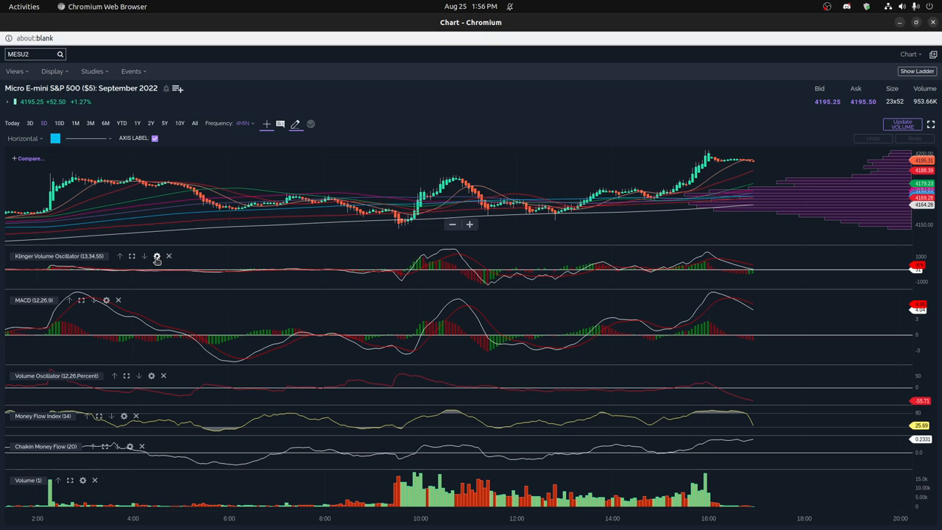
- Review the Klinger settings (13, 34, 55) and close without changes
left_click(156, 256)
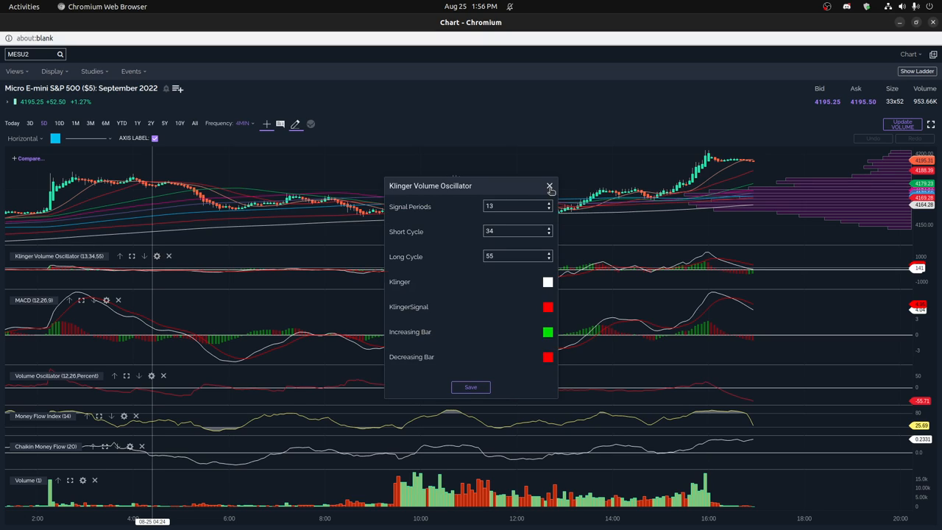
left_click(549, 187)
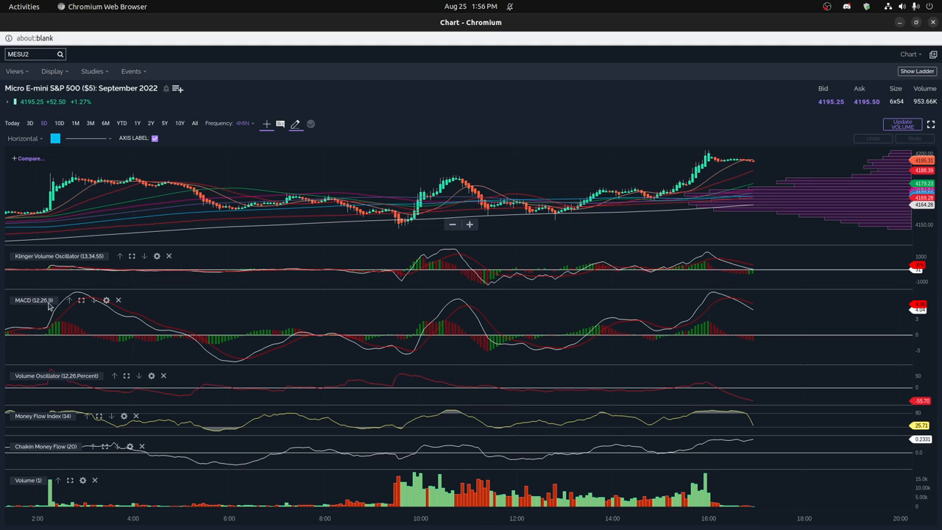
mouse_move(334, 309)
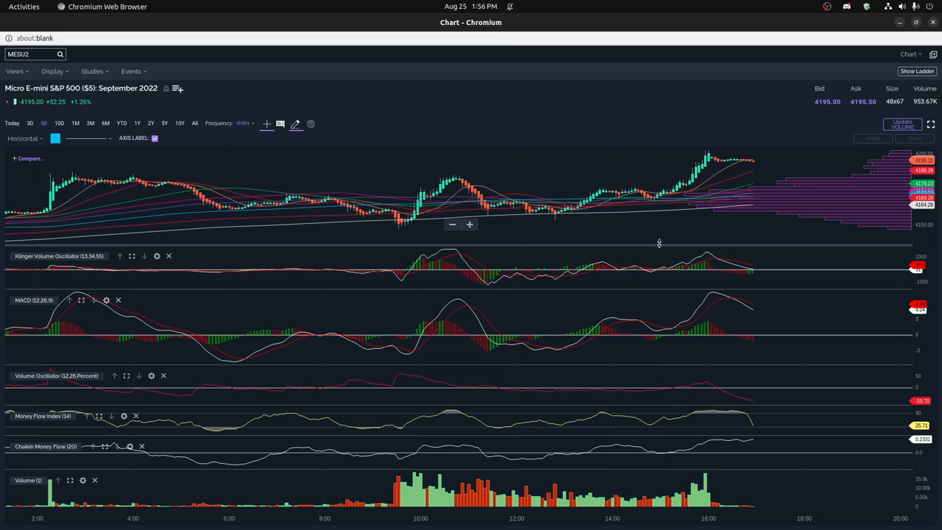
mouse_move(661, 272)
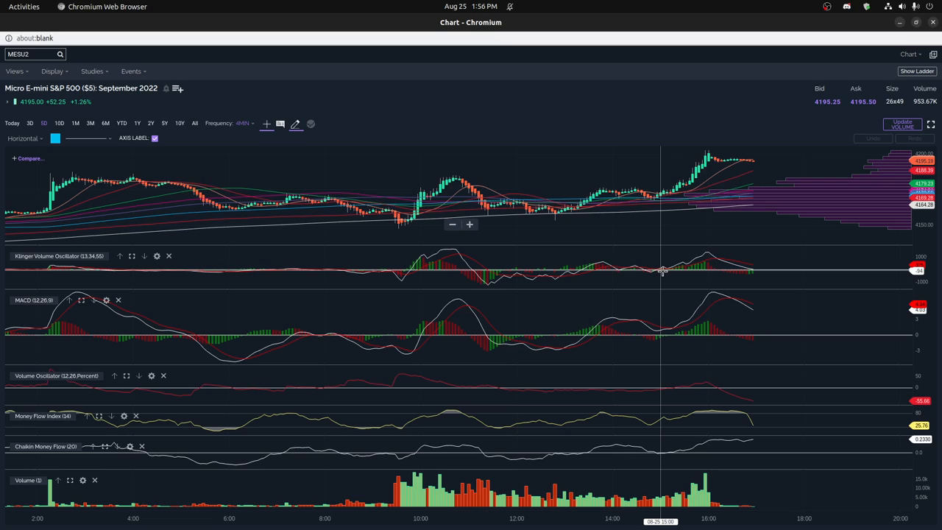
mouse_move(655, 271)
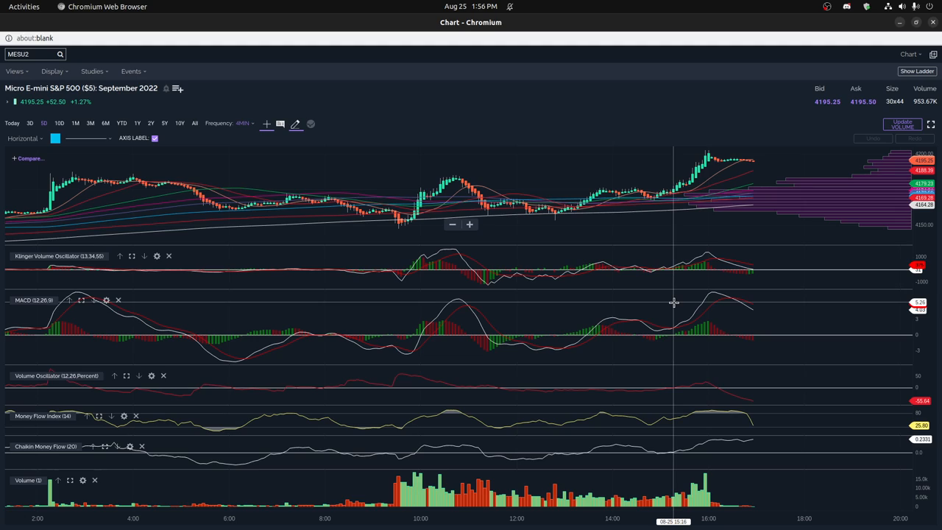
mouse_move(655, 302)
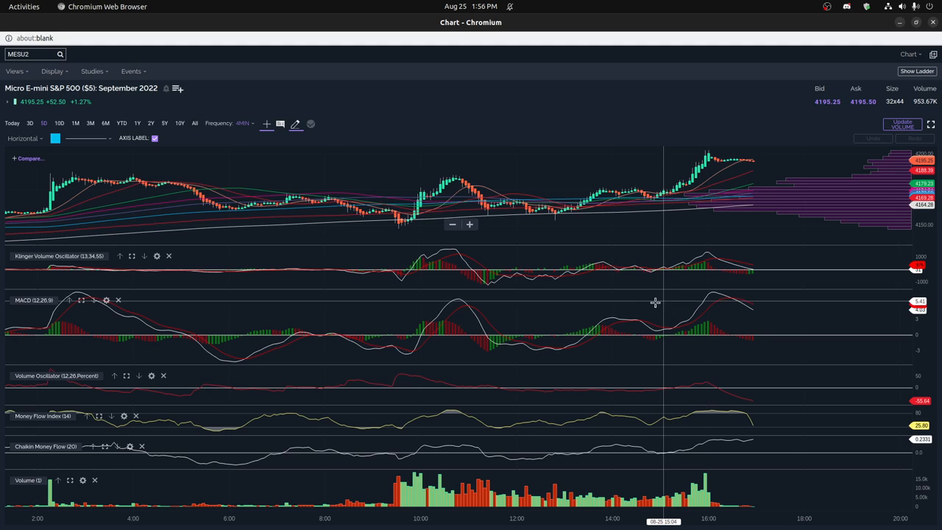